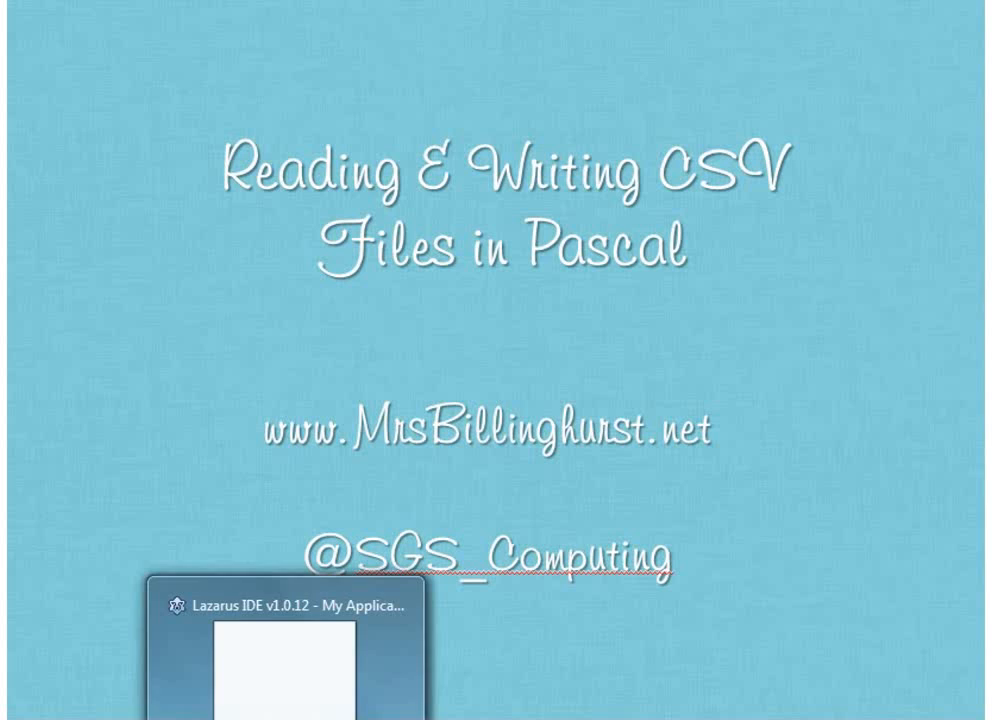
Restore the Lazarus IDE from the taskbar to show csv_example.lpr and its variable declarations.
click(265, 607)
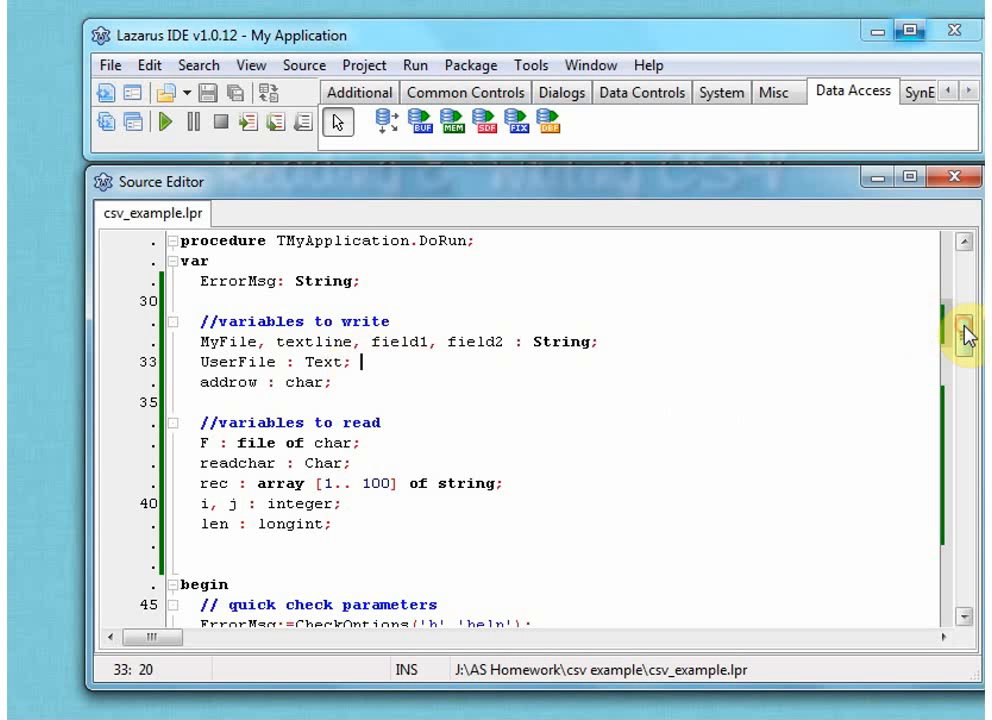
scroll(down, 3)
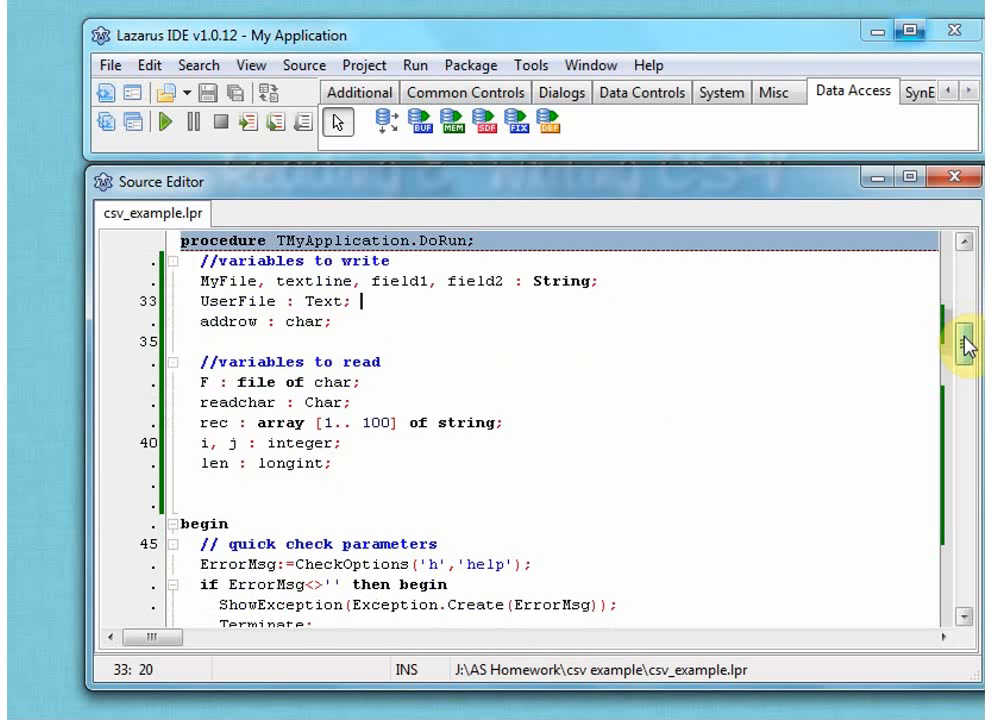
scroll(down, 3)
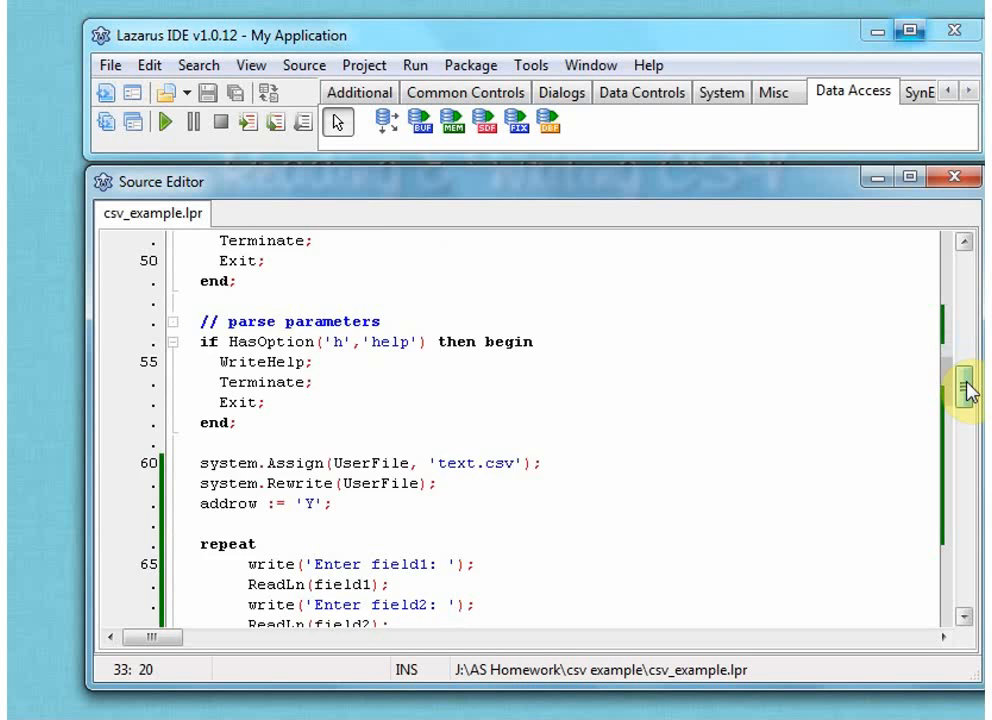
scroll(down, 3)
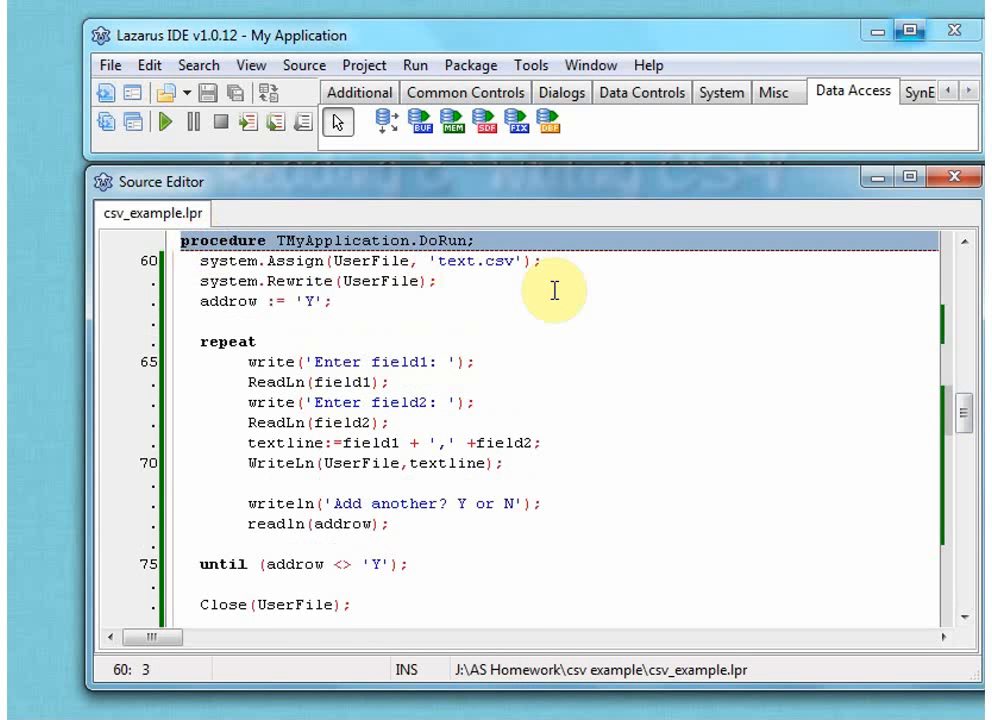
click(545, 261)
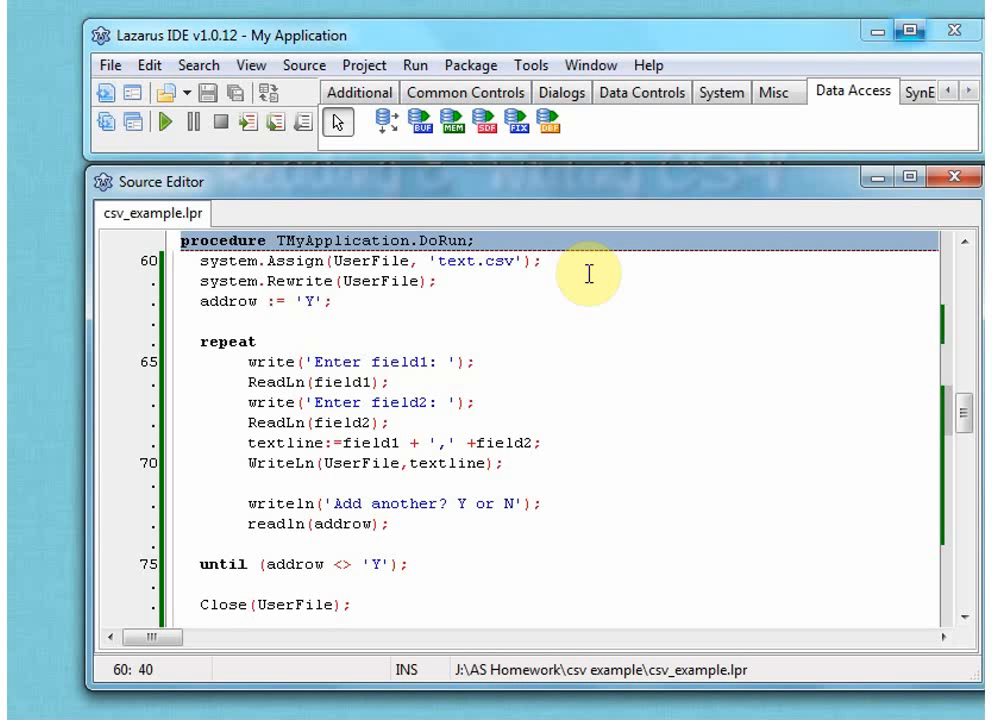
mouse_move(372, 262)
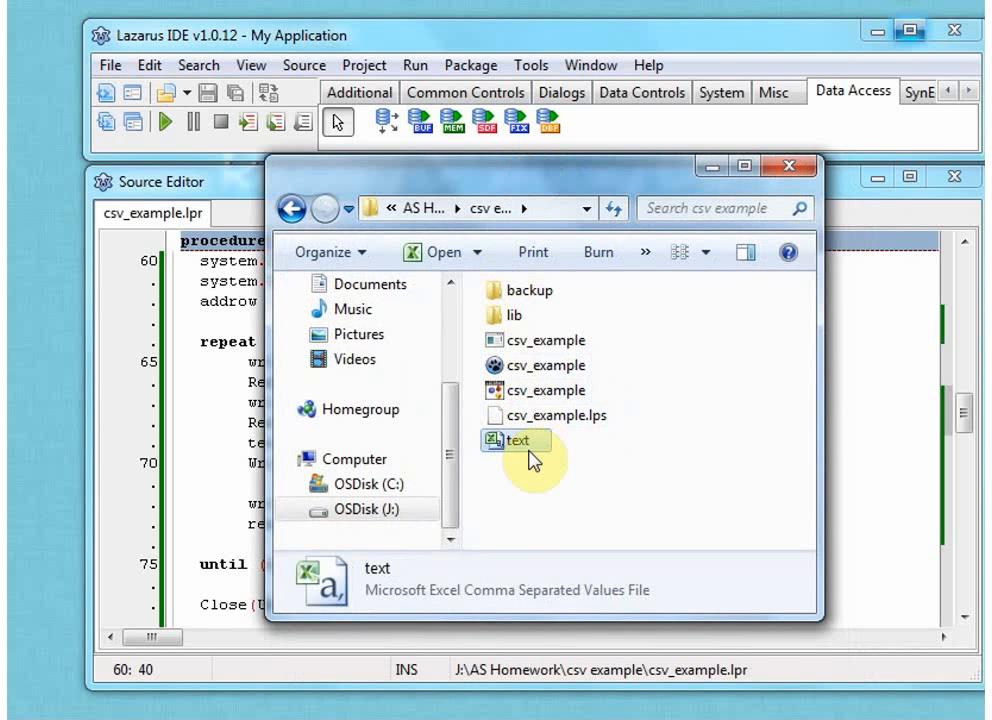
mouse_move(527, 456)
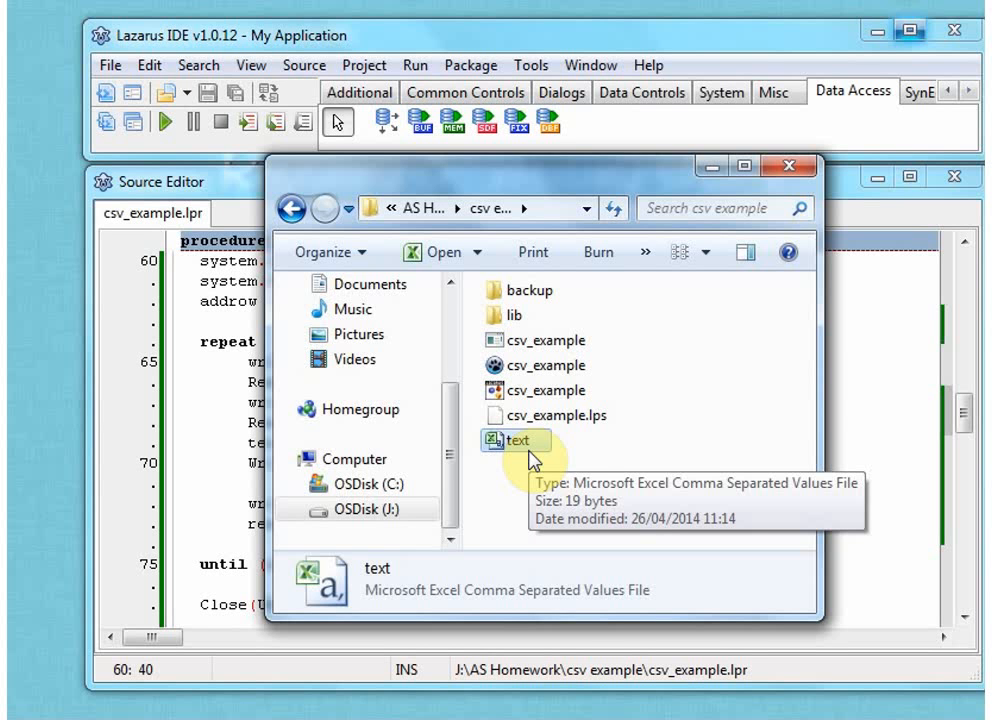
mouse_move(705, 327)
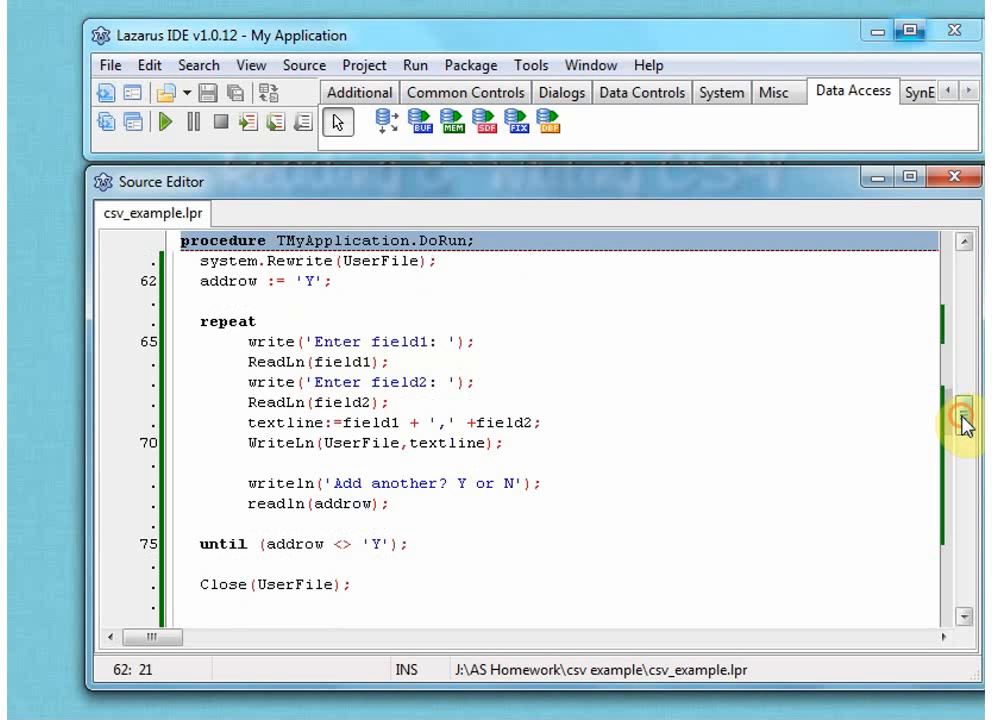
click(365, 281)
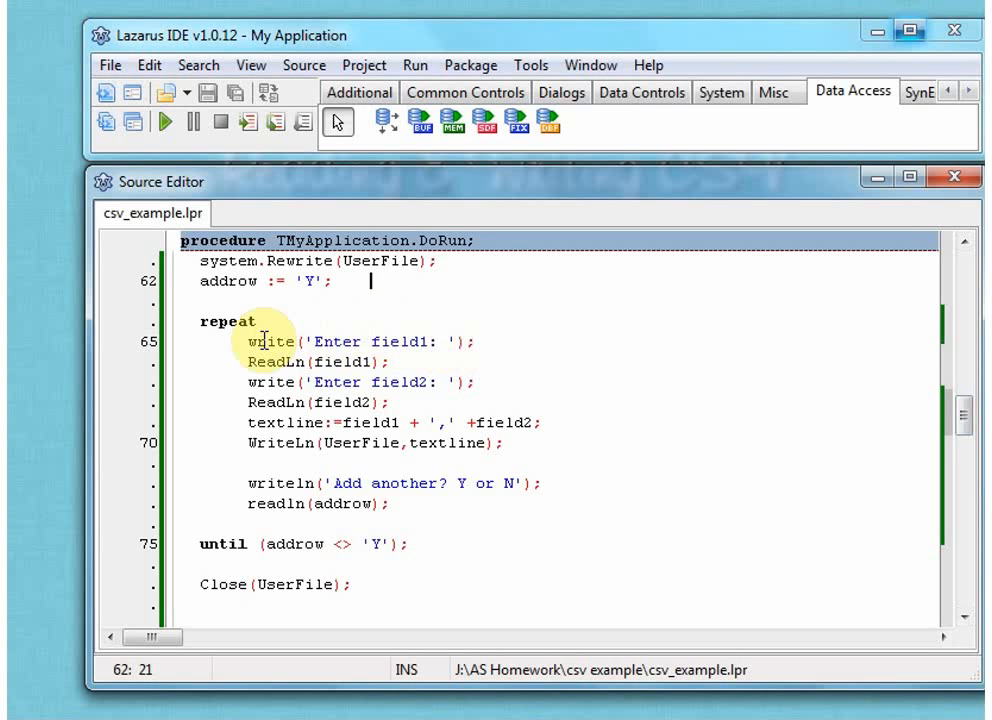
click(470, 341)
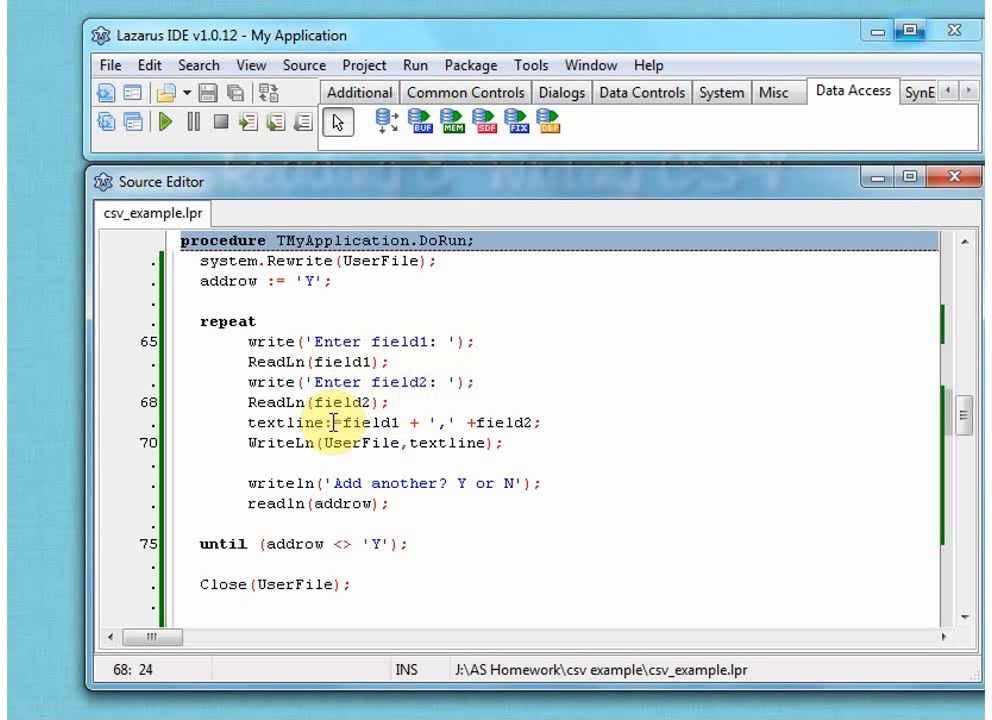
click(398, 402)
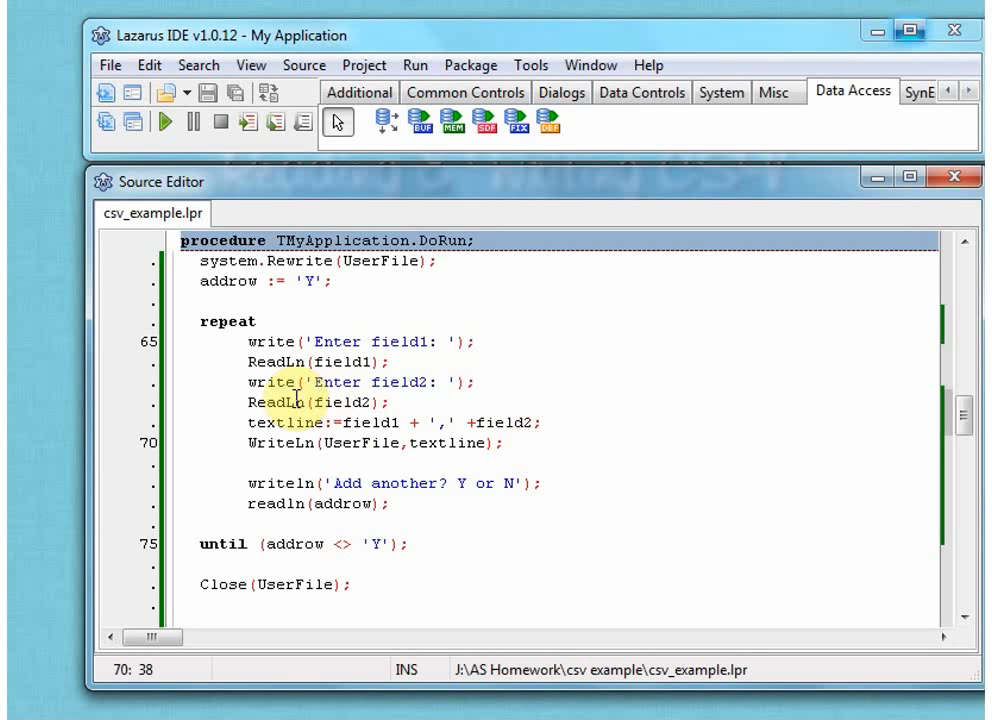
mouse_move(371, 443)
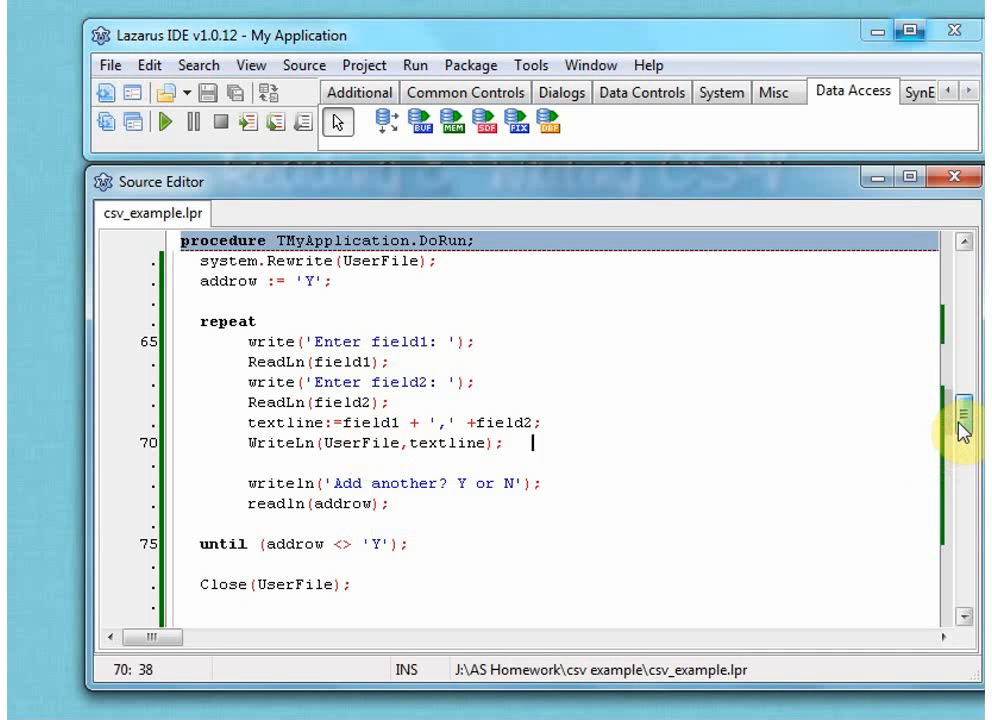
scroll(up, 3)
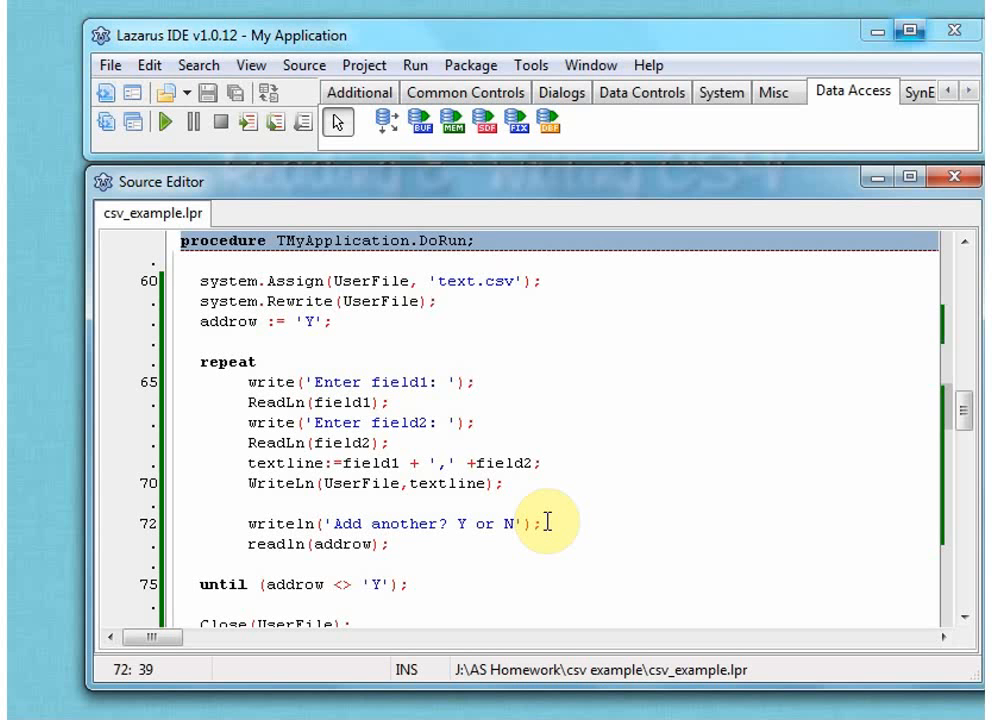
mouse_move(435, 543)
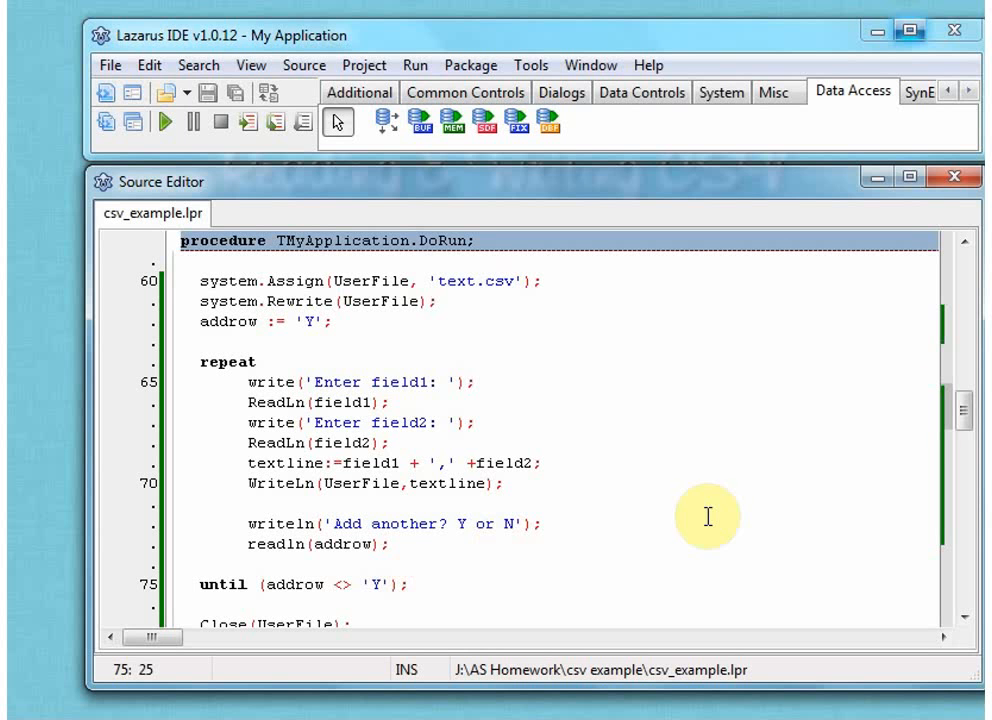
mouse_move(968, 413)
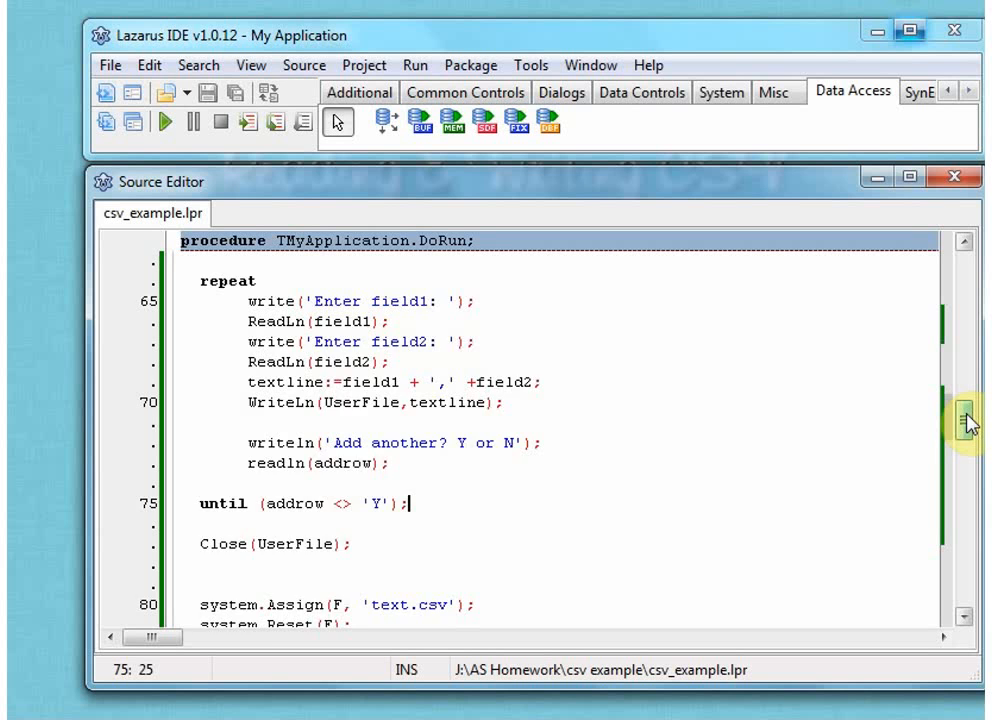
scroll(down, 3)
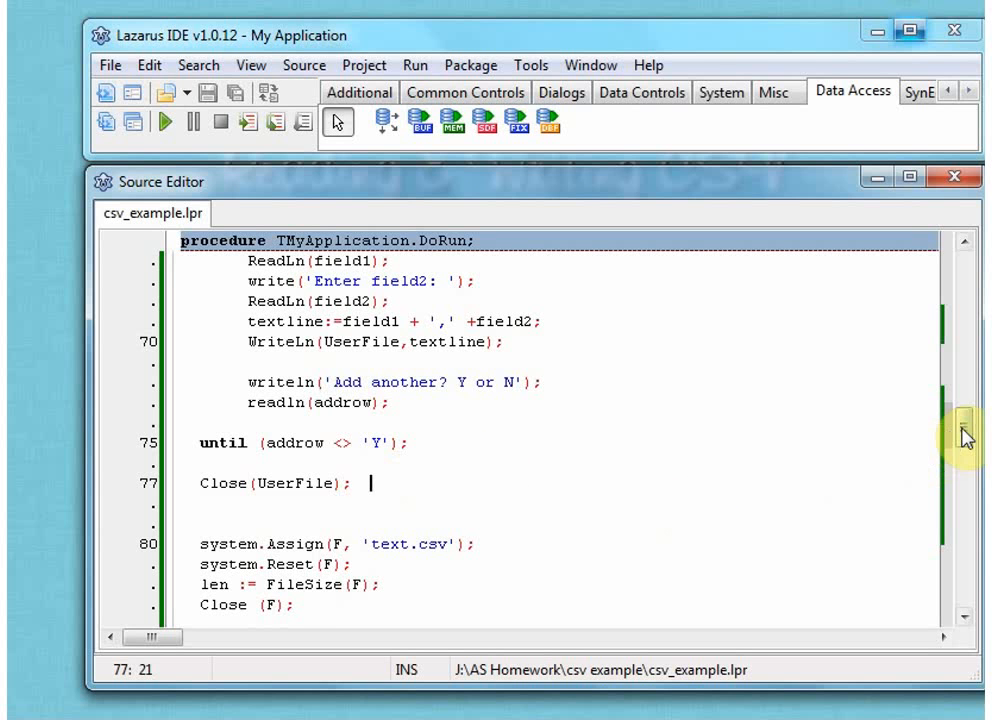
scroll(up, 3)
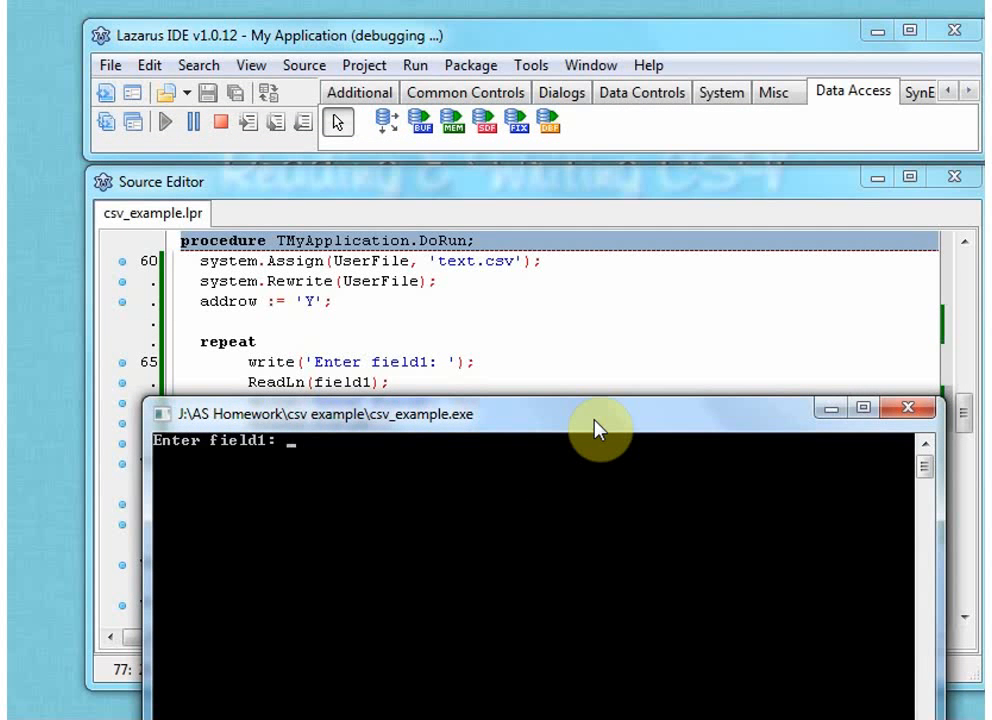
Enter foo and bar as the two field values in the running console.
text(foo)
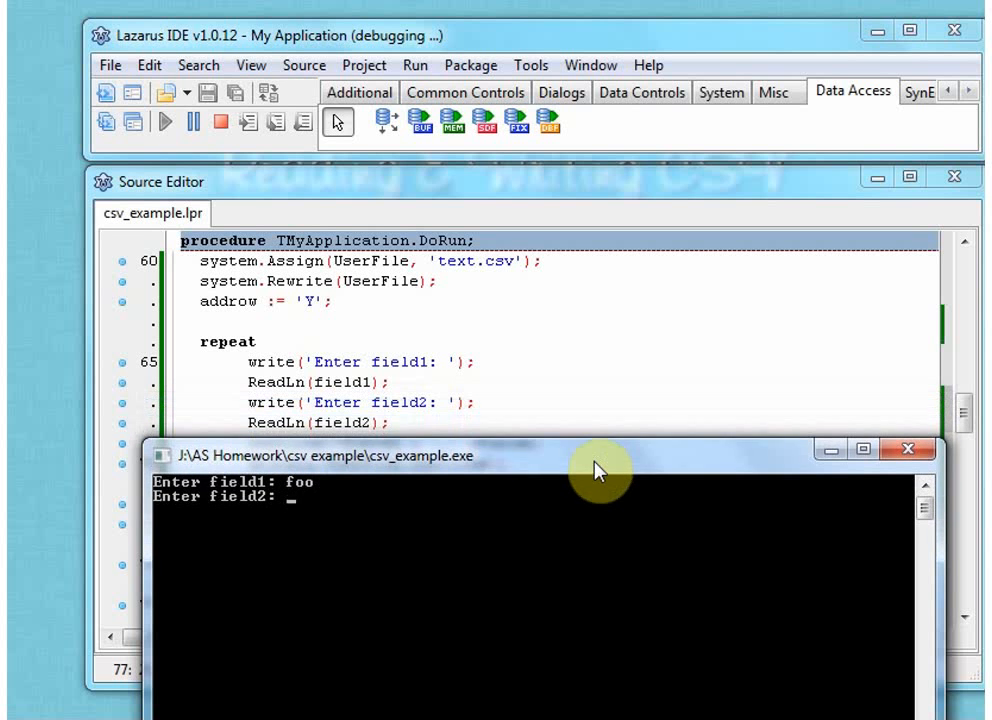
text(bar)
text(N)
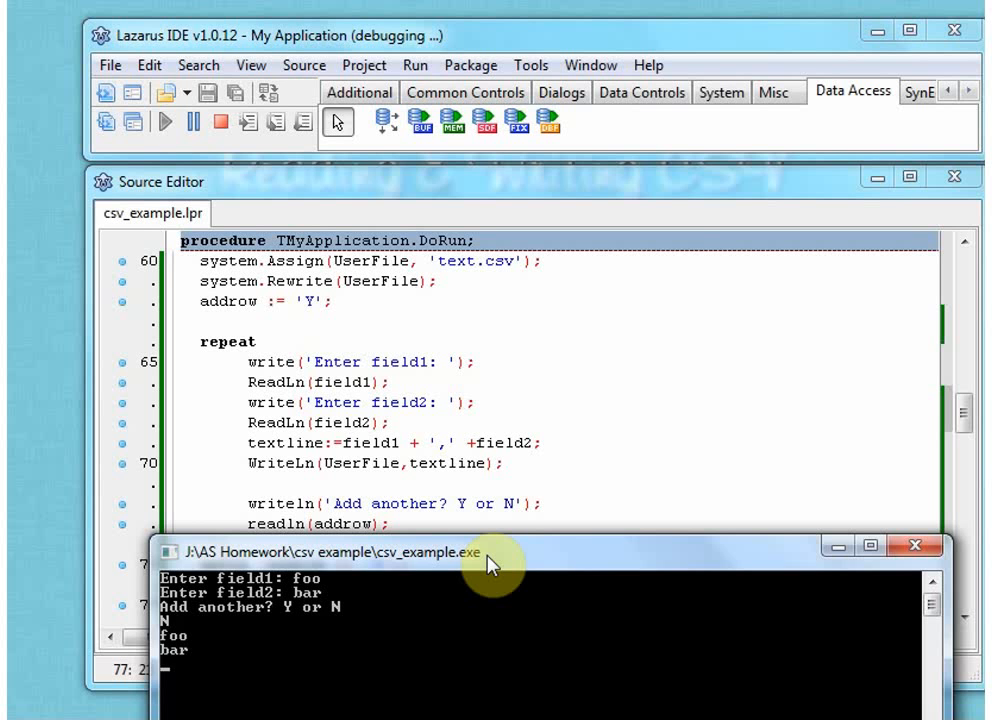
mouse_move(508, 563)
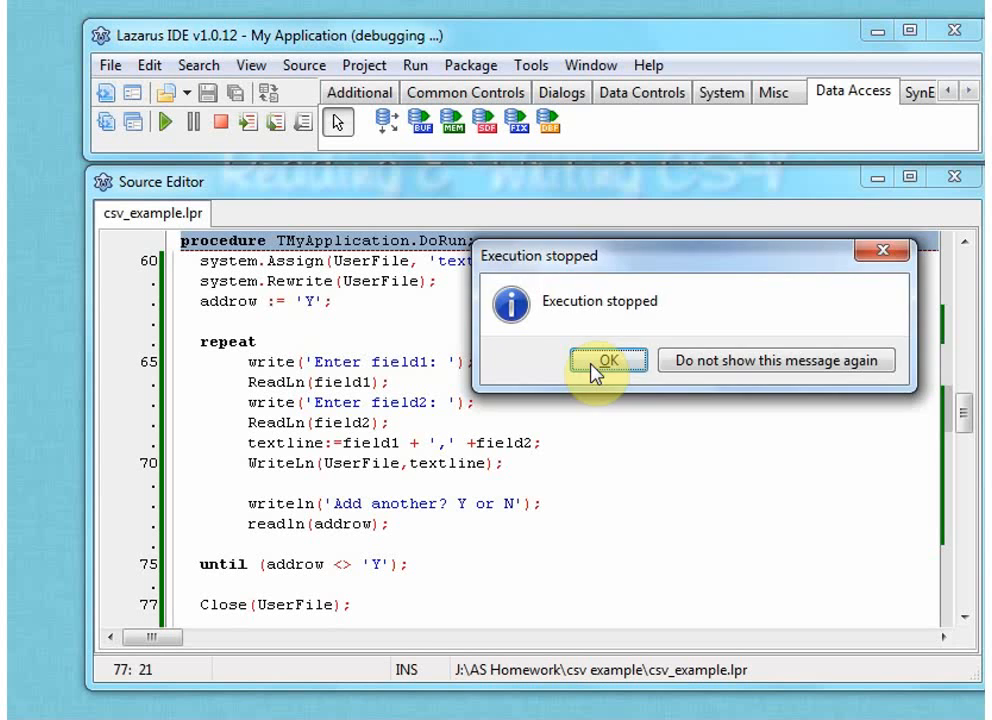
click(607, 360)
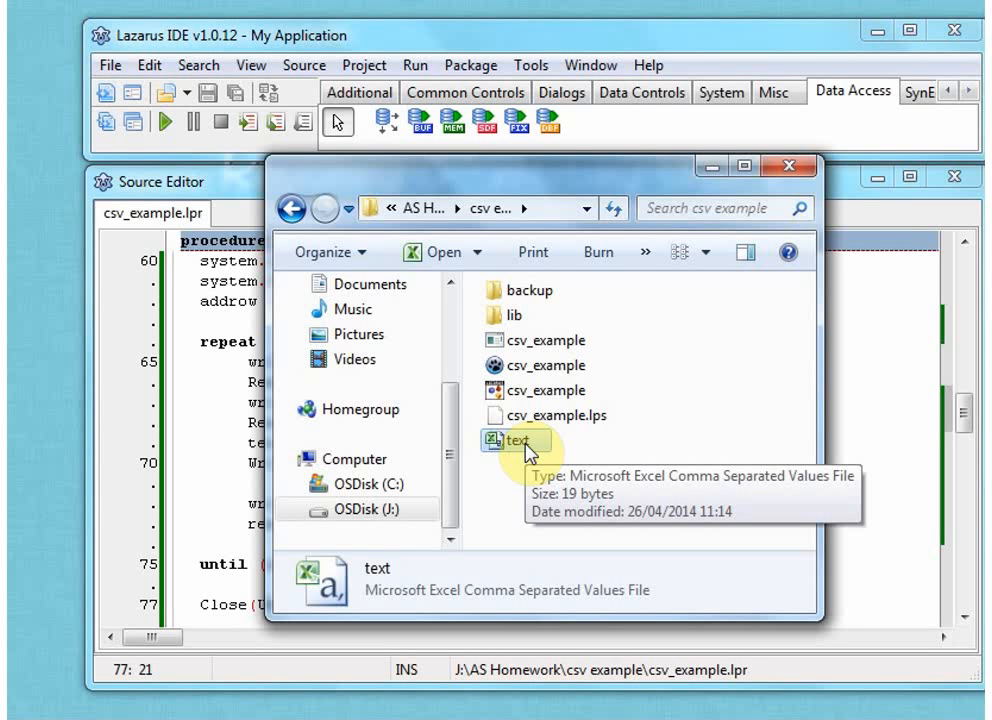
click(516, 441)
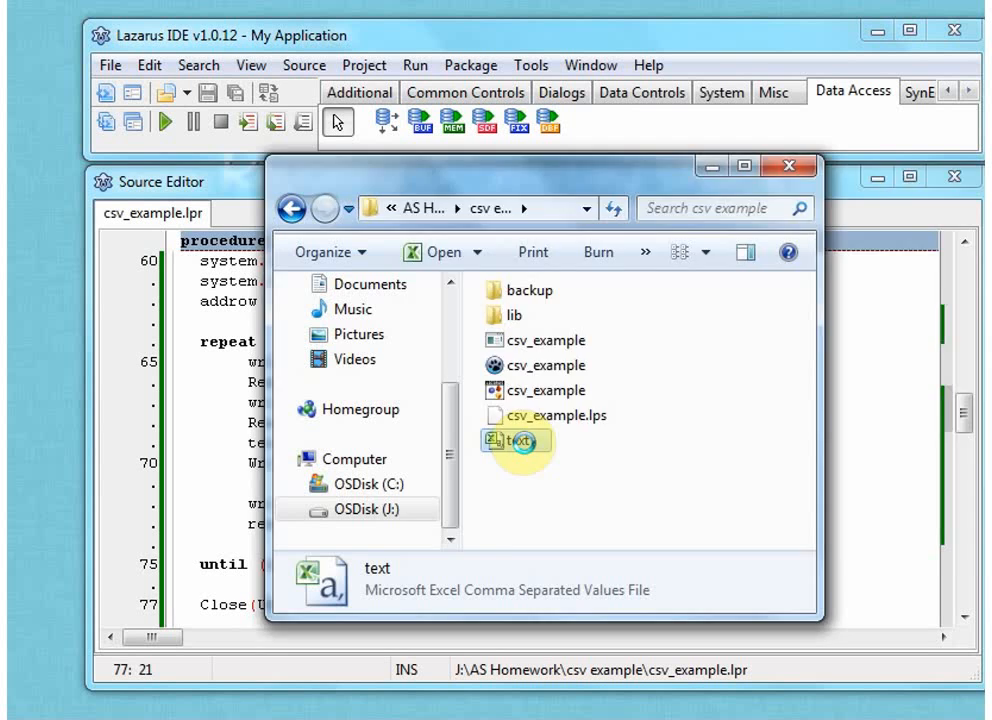
double_click(516, 440)
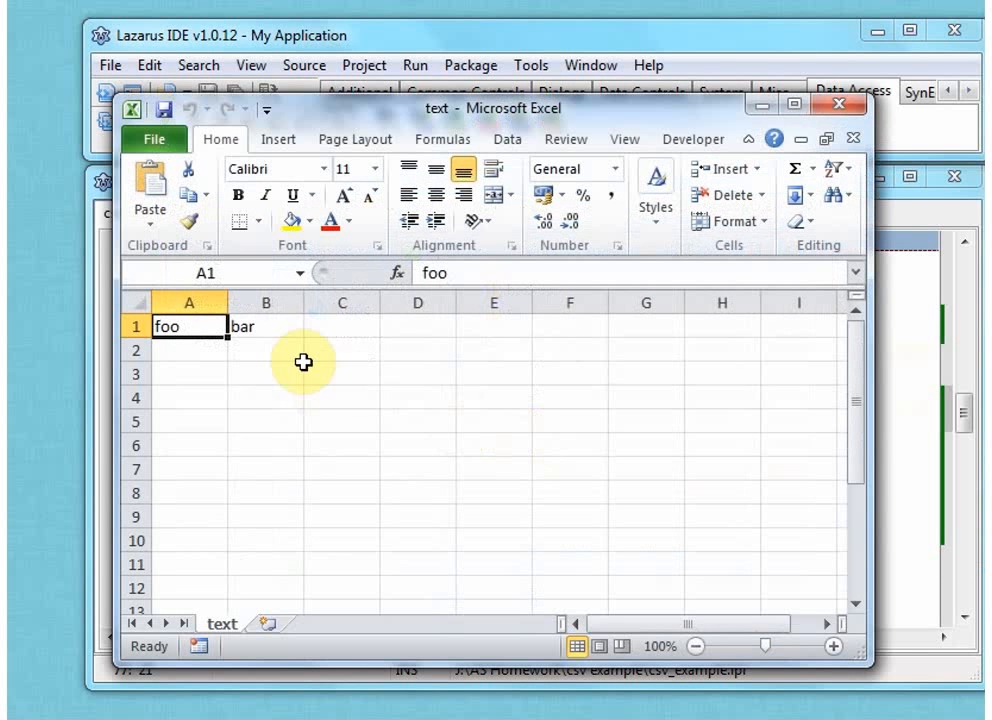
click(264, 327)
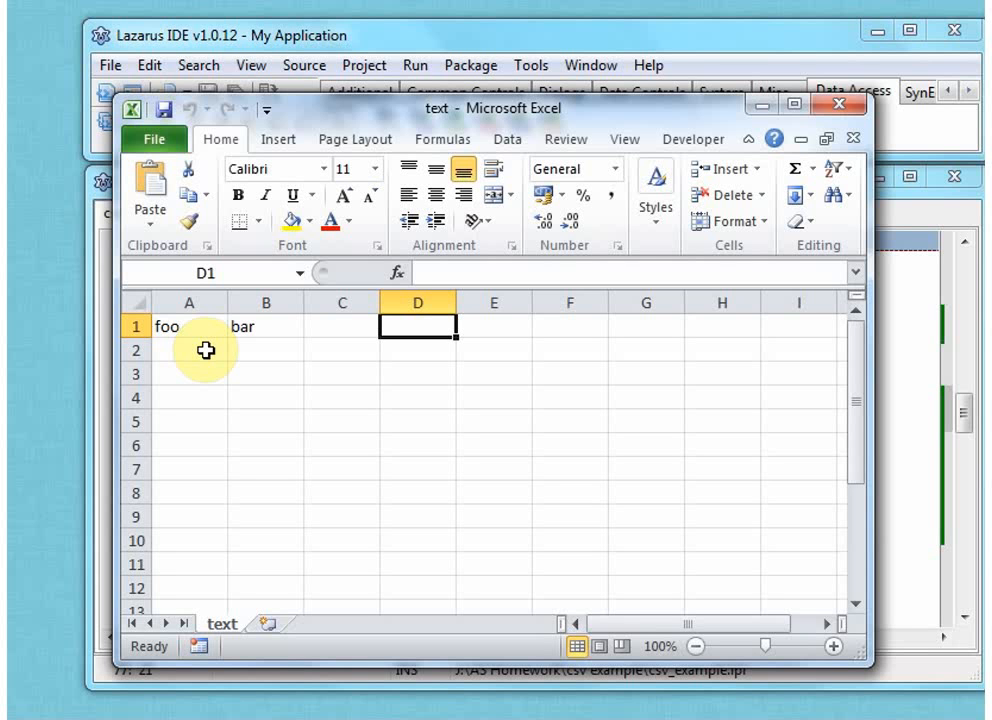
mouse_move(305, 510)
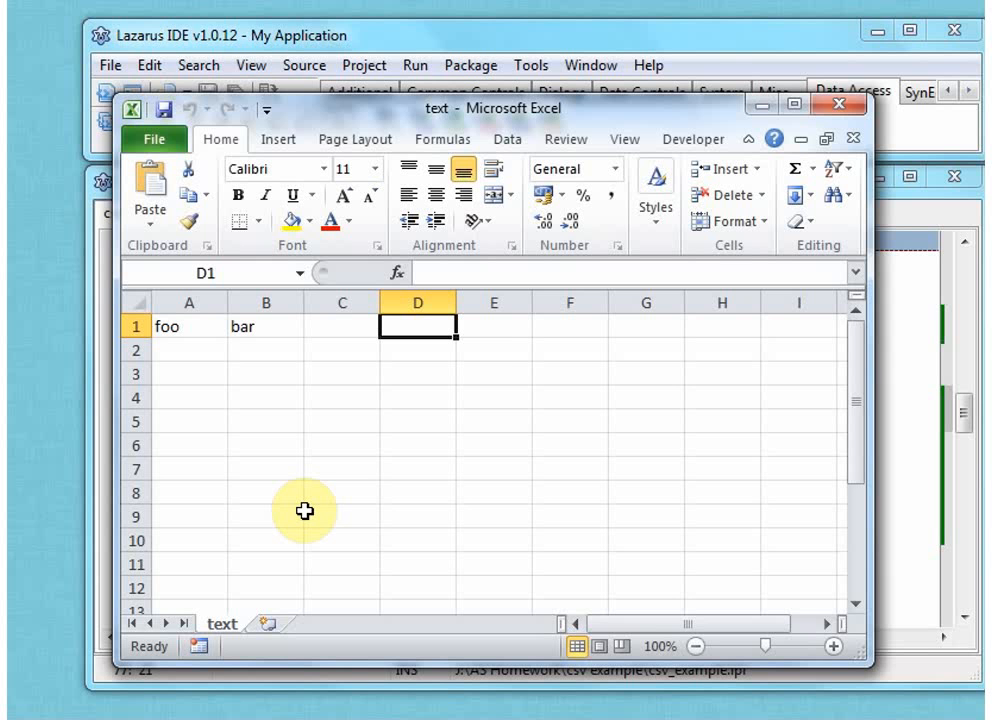
mouse_move(838, 107)
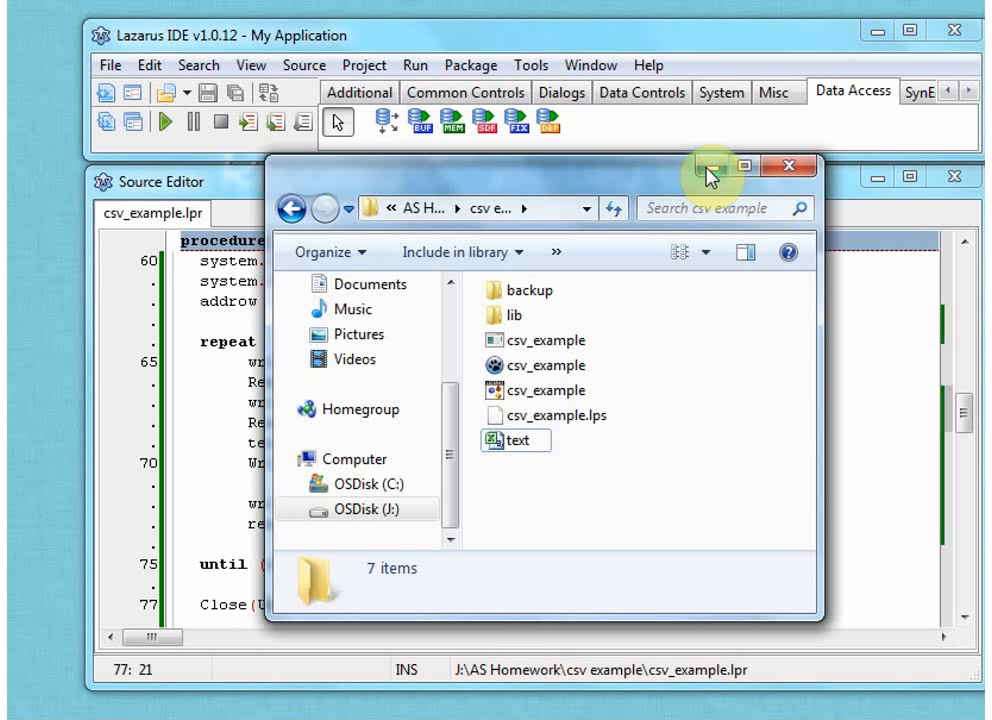
mouse_move(707, 167)
text(len : longint;)
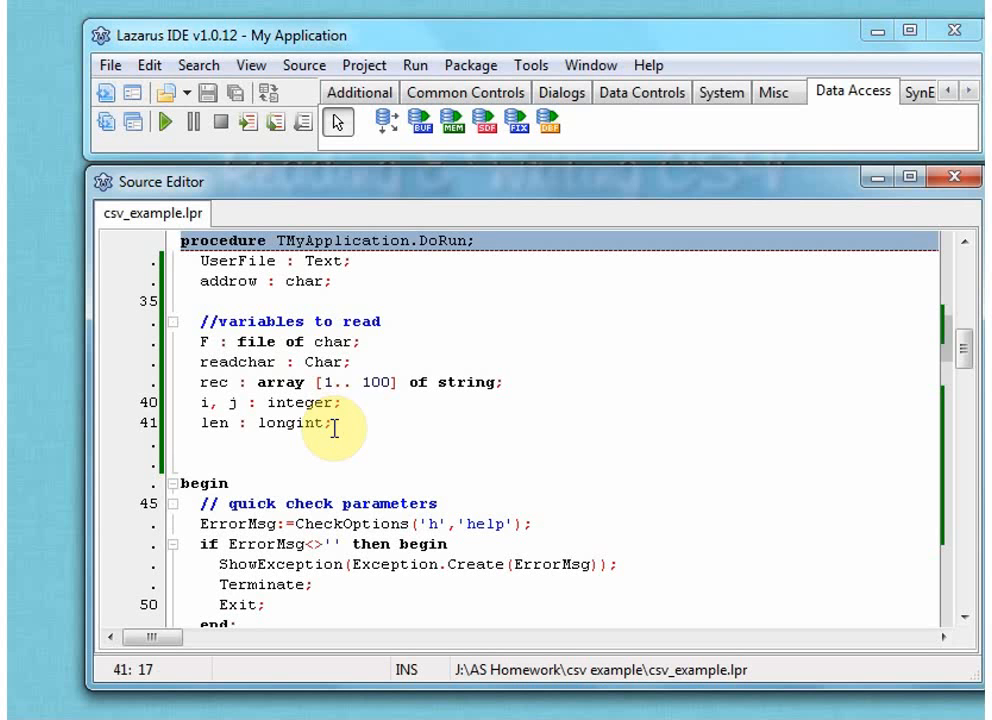
click(357, 343)
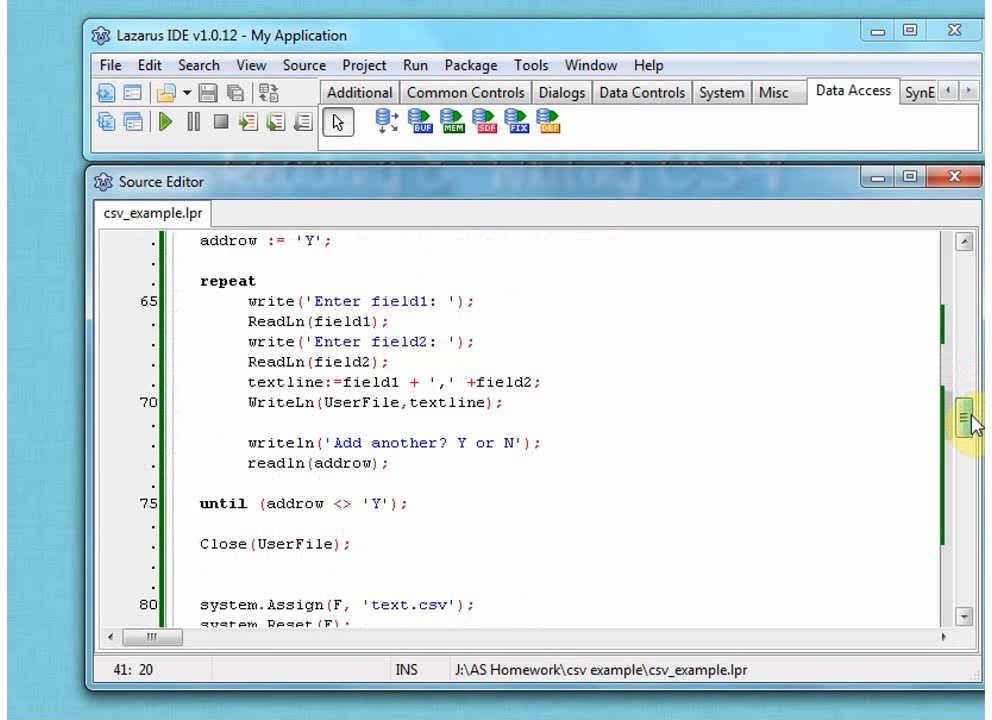
scroll(down, 3)
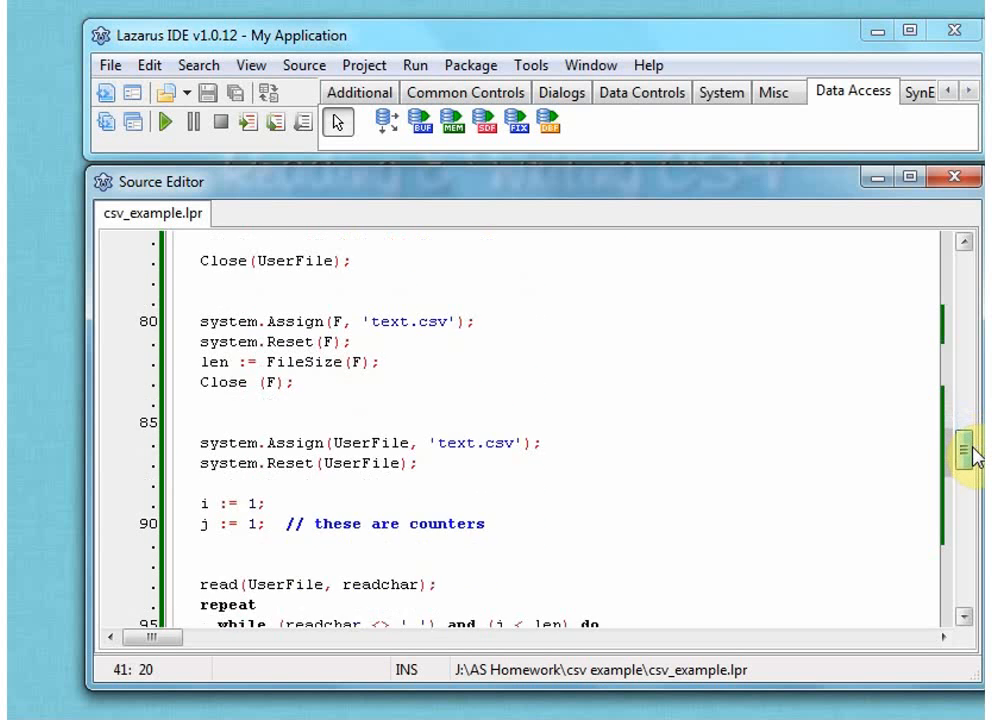
scroll(down, 3)
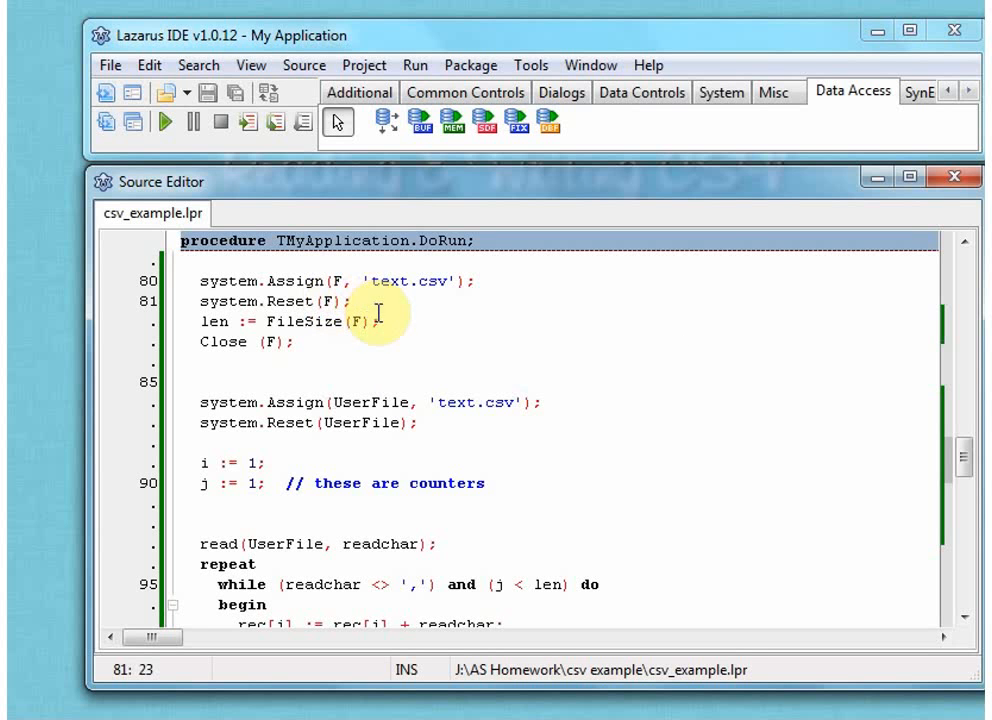
click(383, 321)
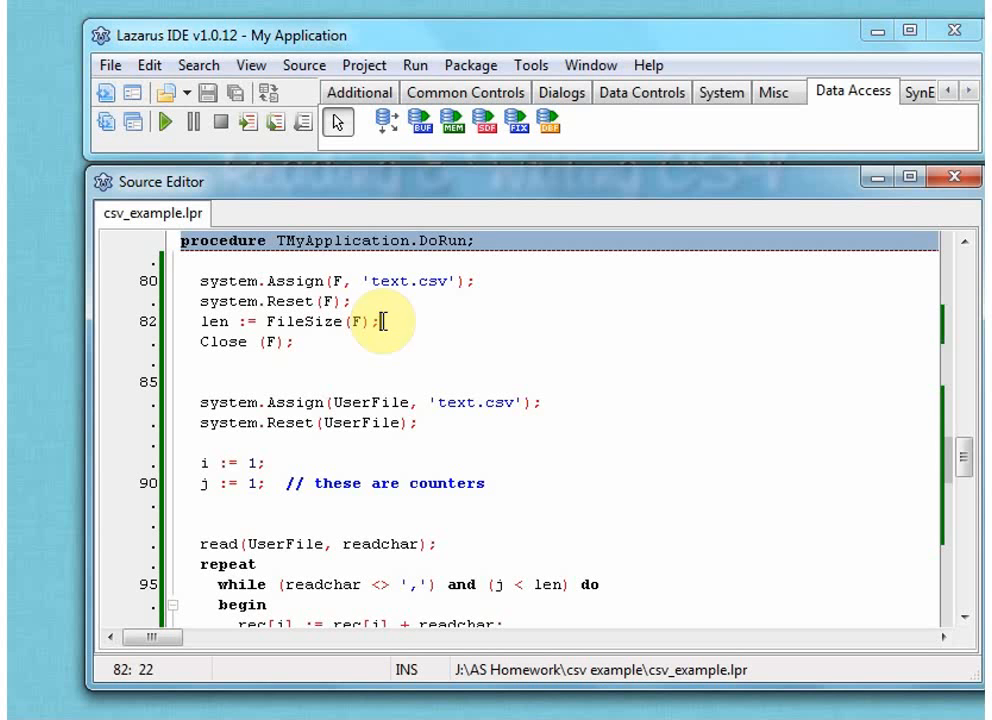
mouse_move(323, 321)
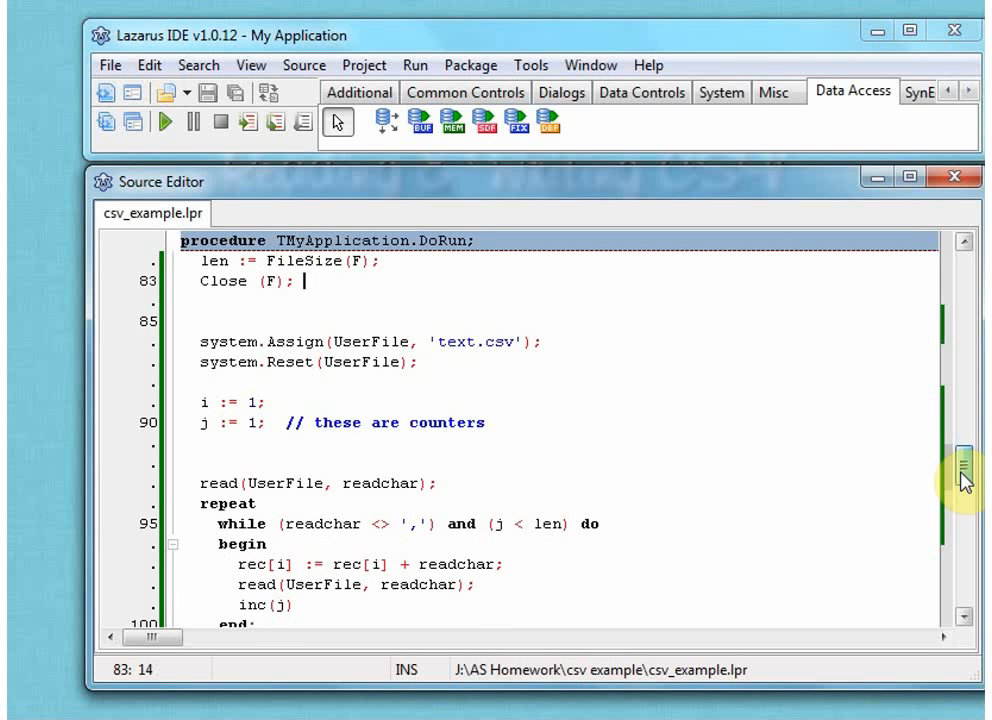
scroll(down, 3)
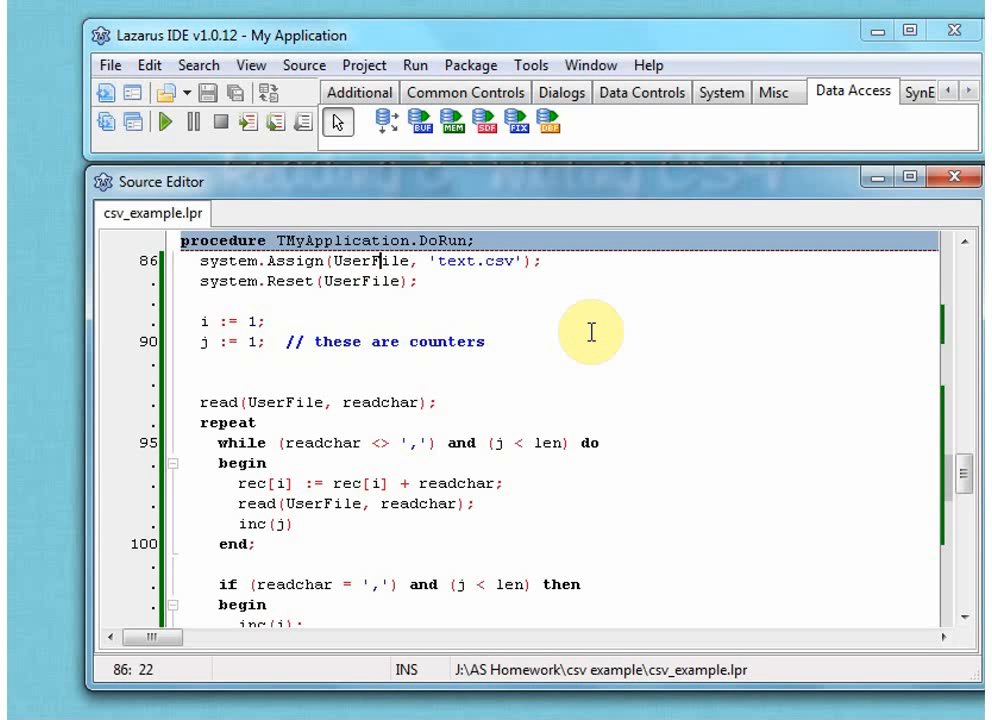
double_click(375, 262)
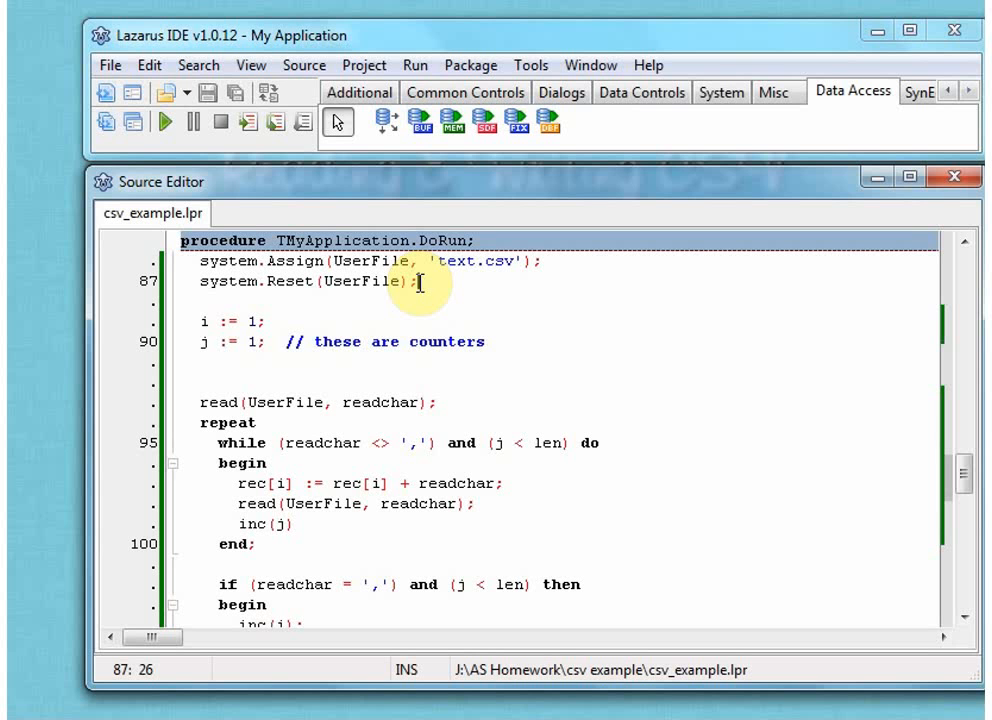
click(272, 324)
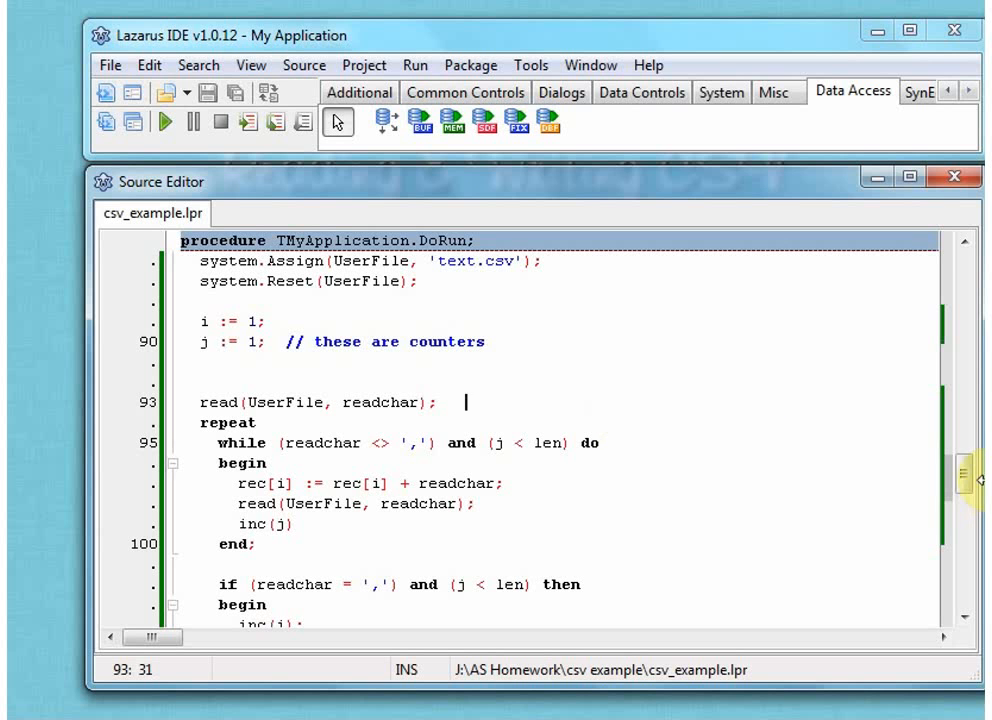
Scroll to the character-reading loop and highlight every use of len.
scroll(down, 3)
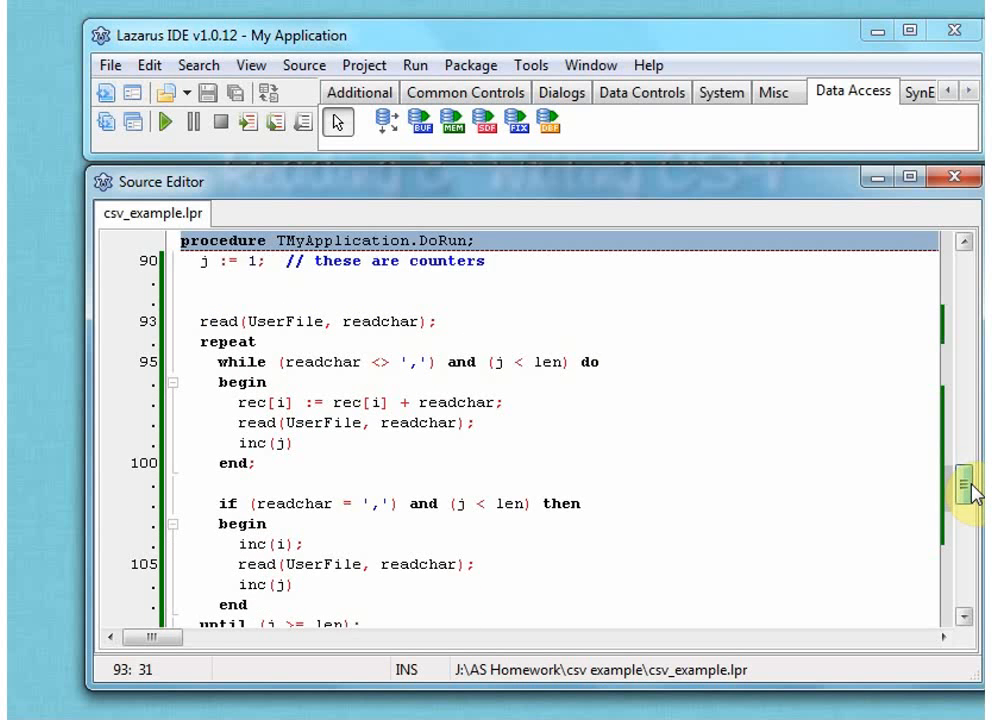
scroll(down, 3)
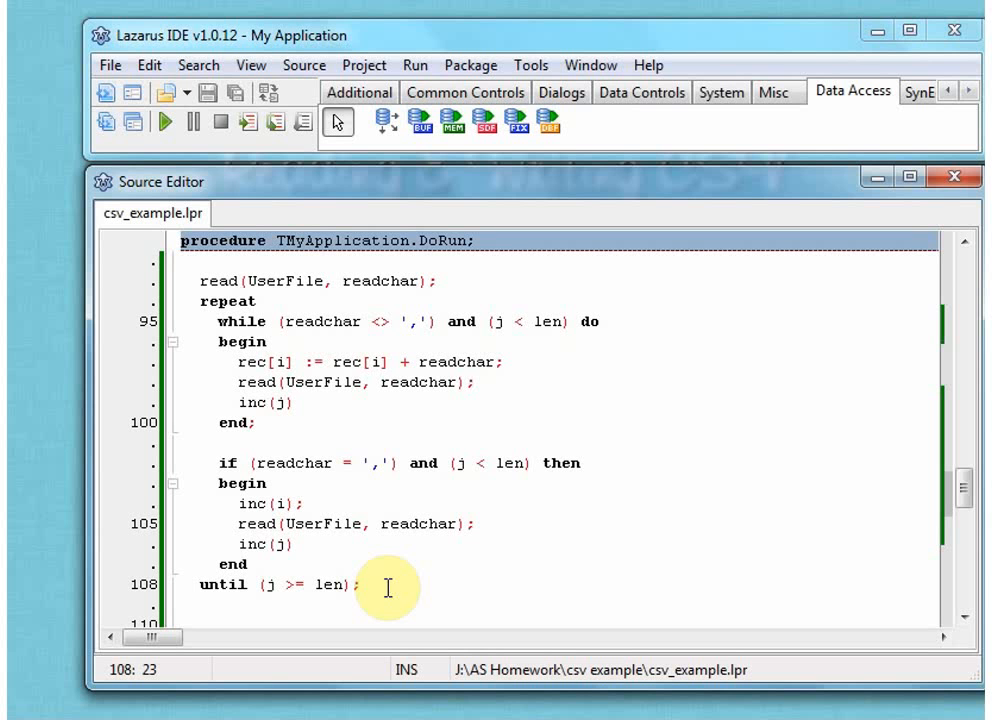
mouse_move(290, 321)
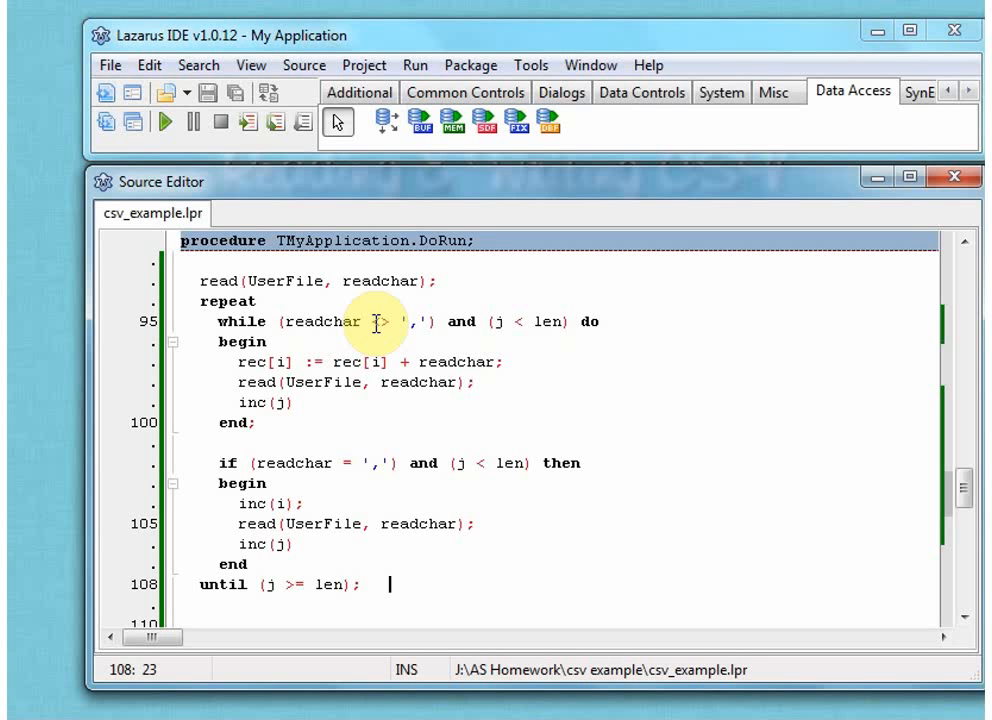
text(<)
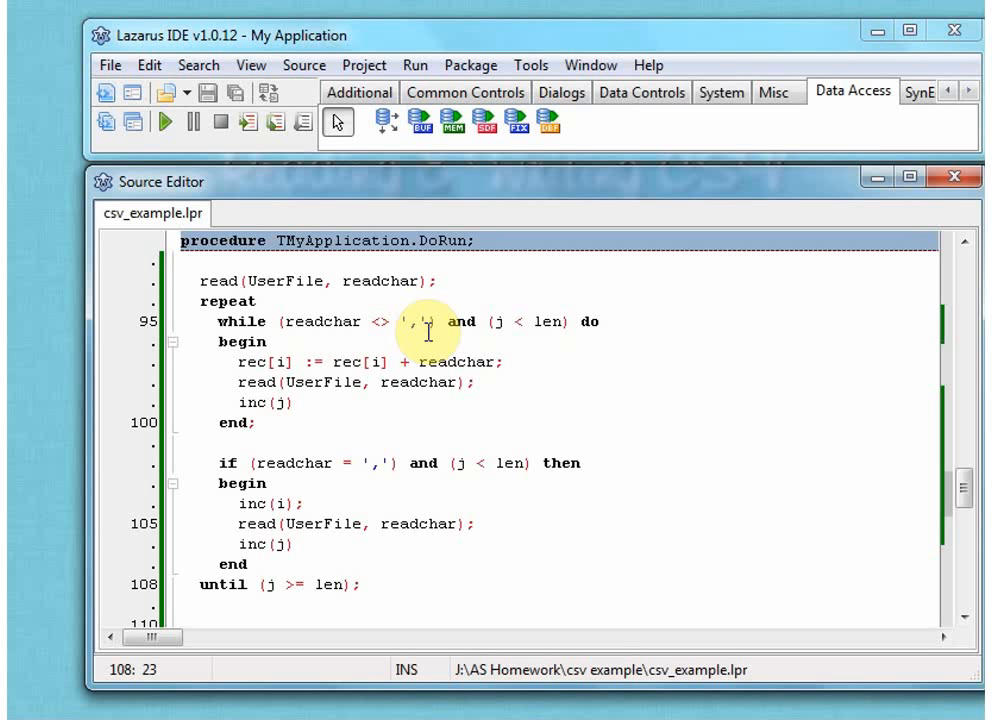
mouse_move(500, 310)
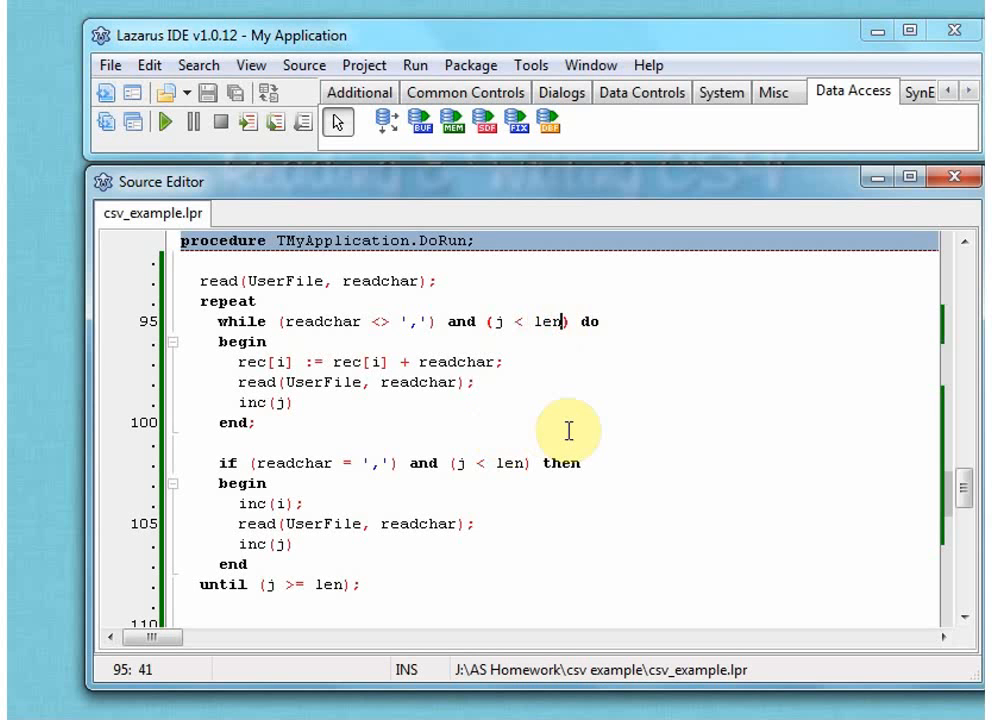
double_click(547, 321)
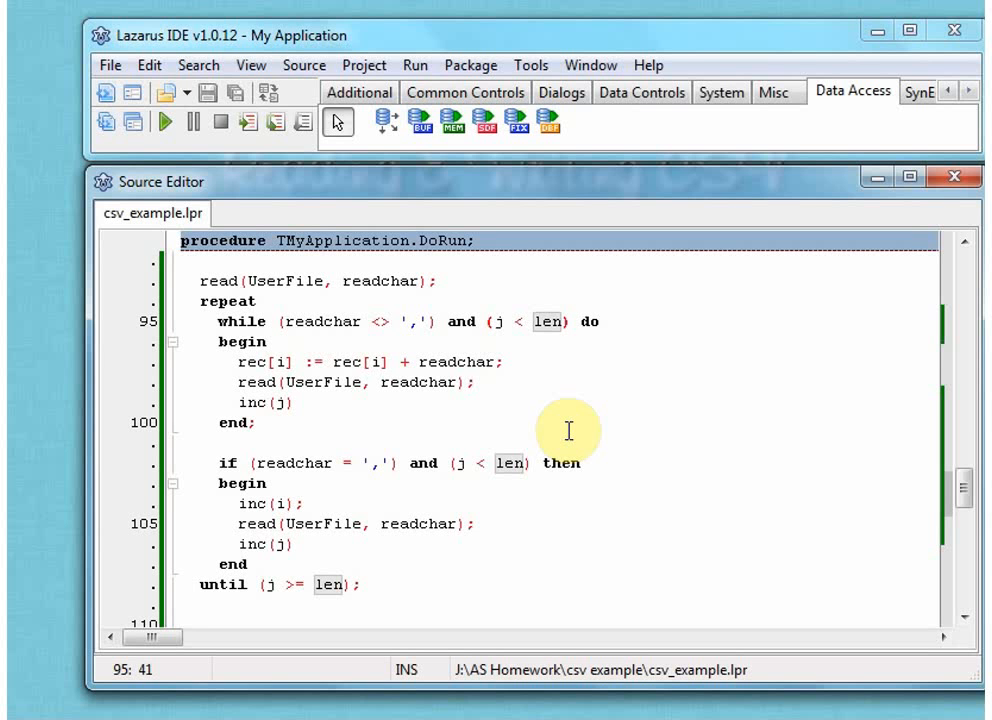
Point out the comma check and while condition, then reveal the Close and print lines.
click(288, 362)
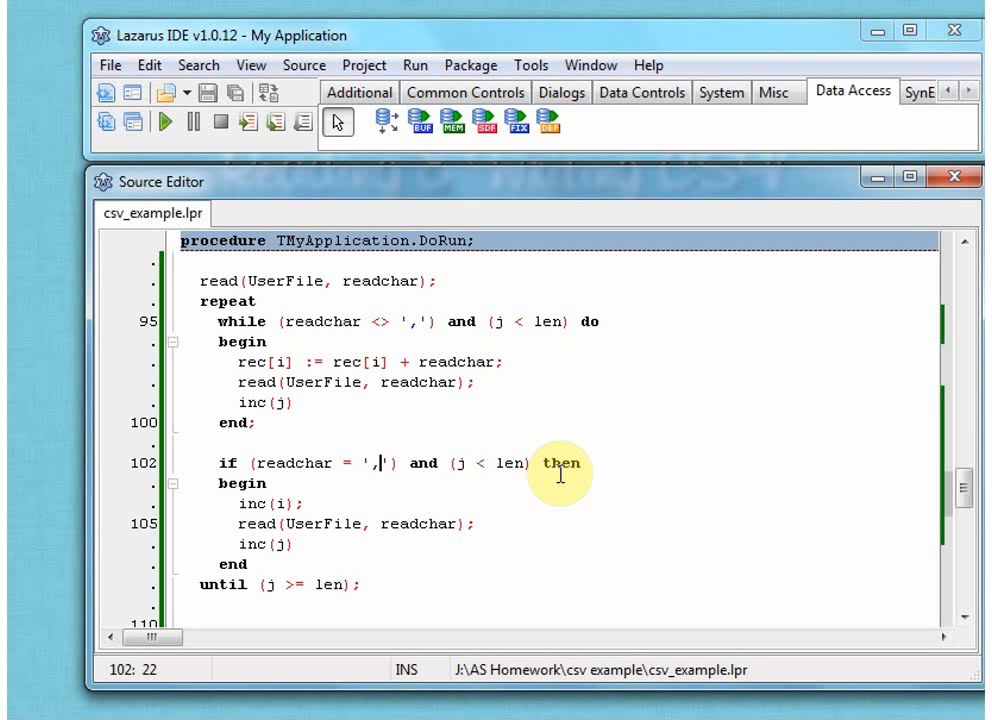
mouse_move(590, 470)
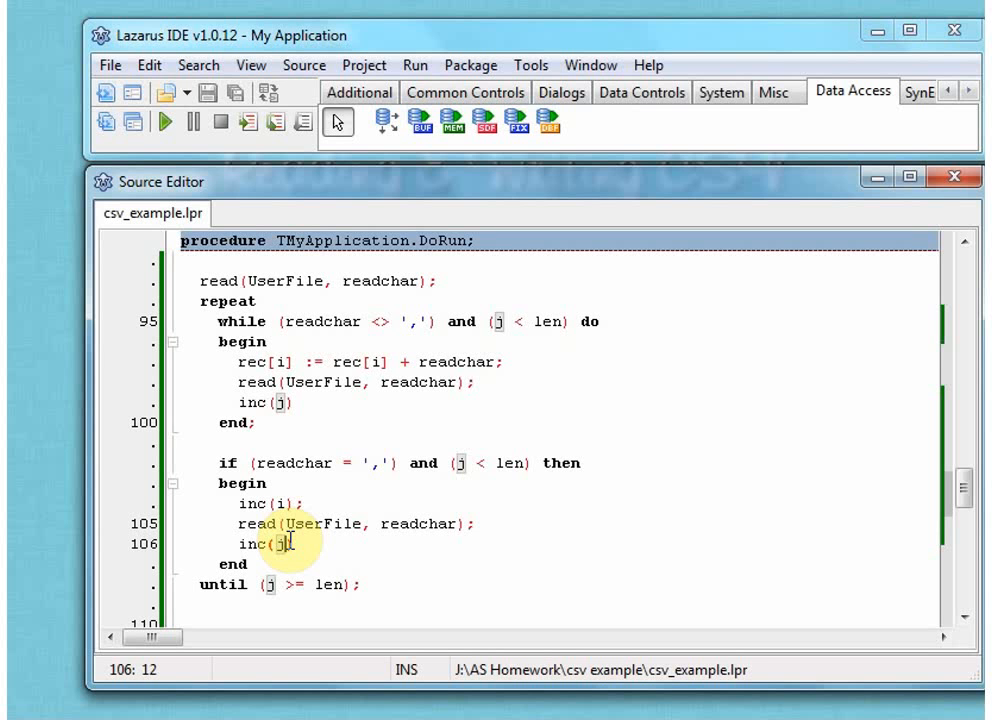
mouse_move(288, 584)
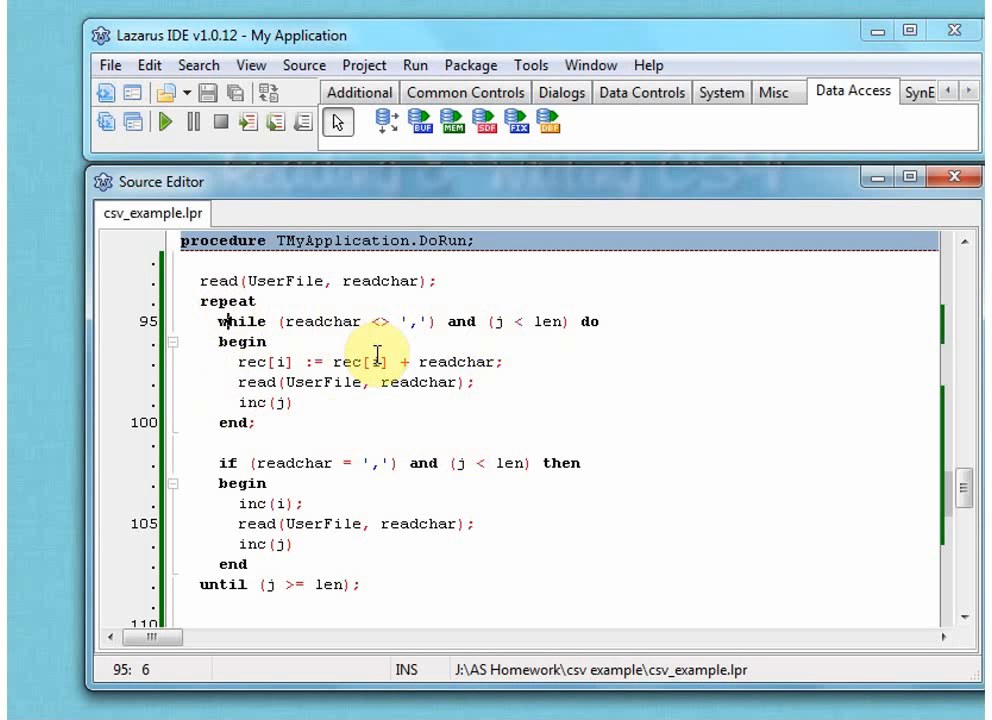
click(591, 462)
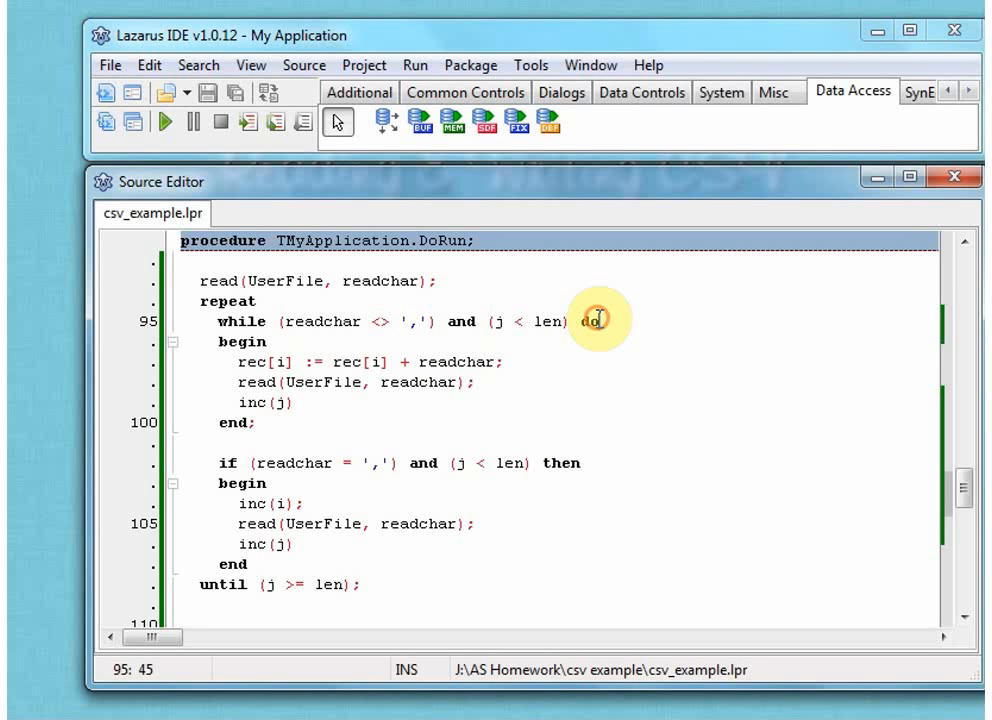
click(595, 320)
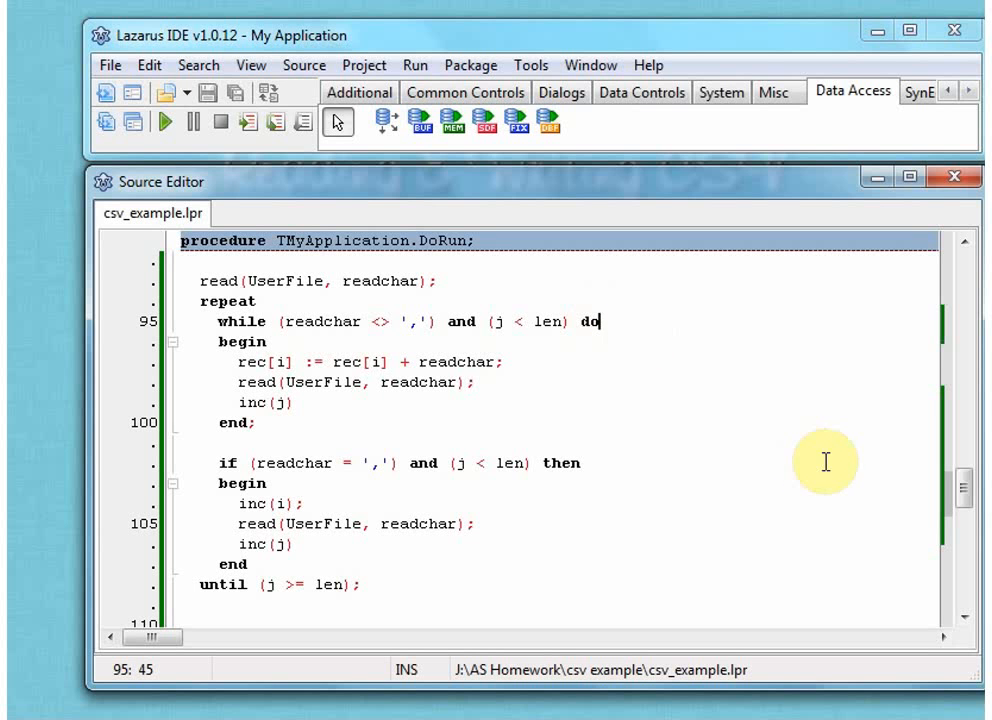
scroll(down, 3)
text(Close(UserFile);)
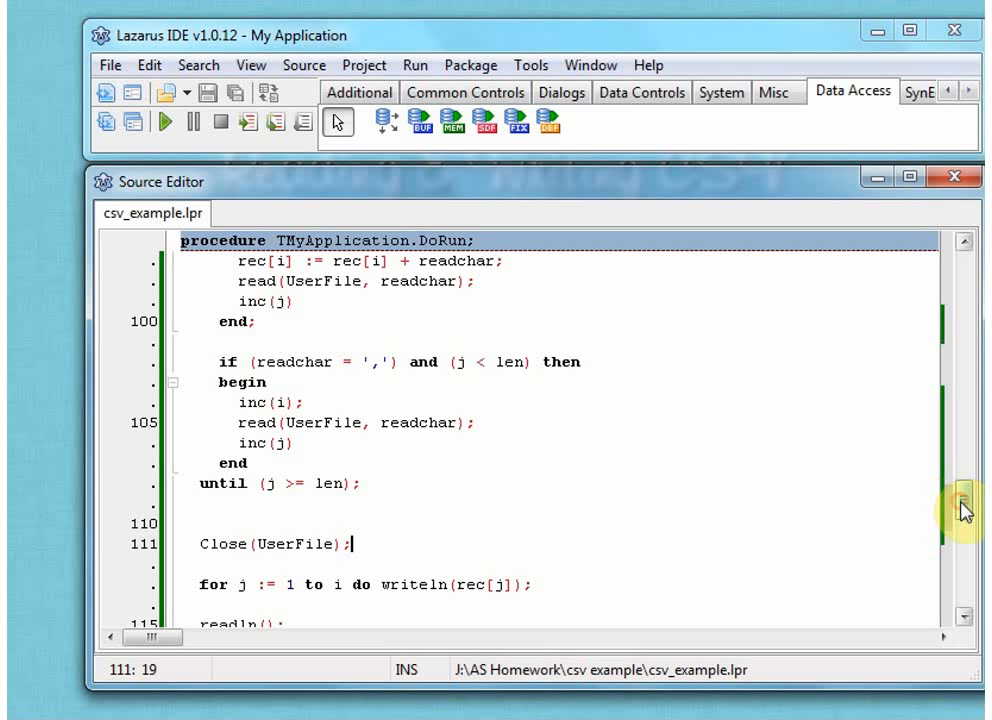
scroll(down, 3)
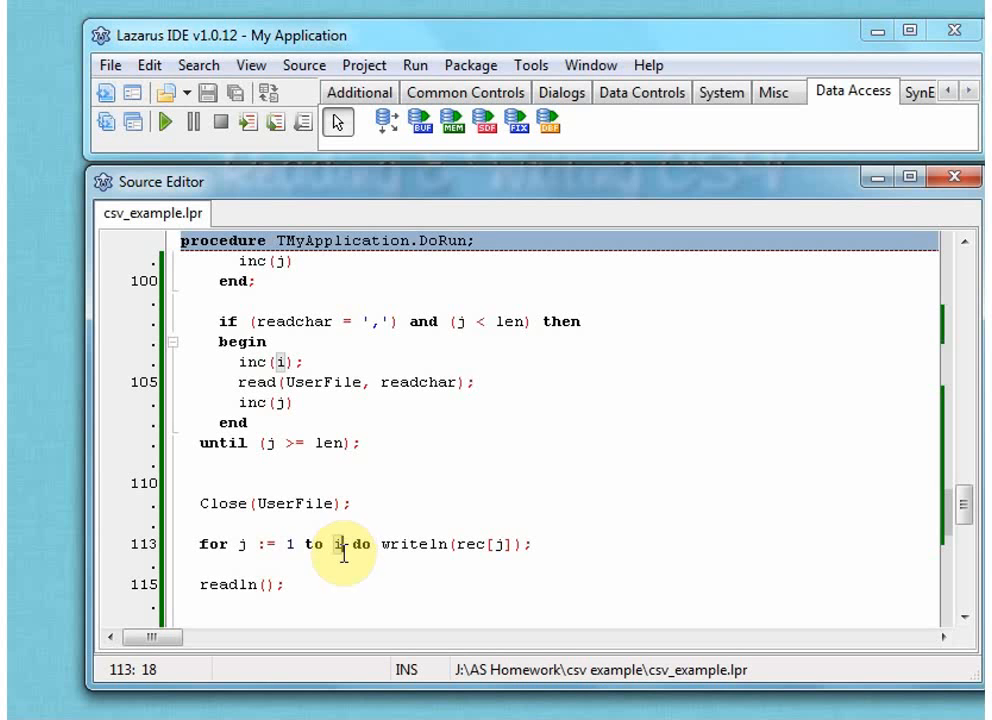
mouse_move(352, 558)
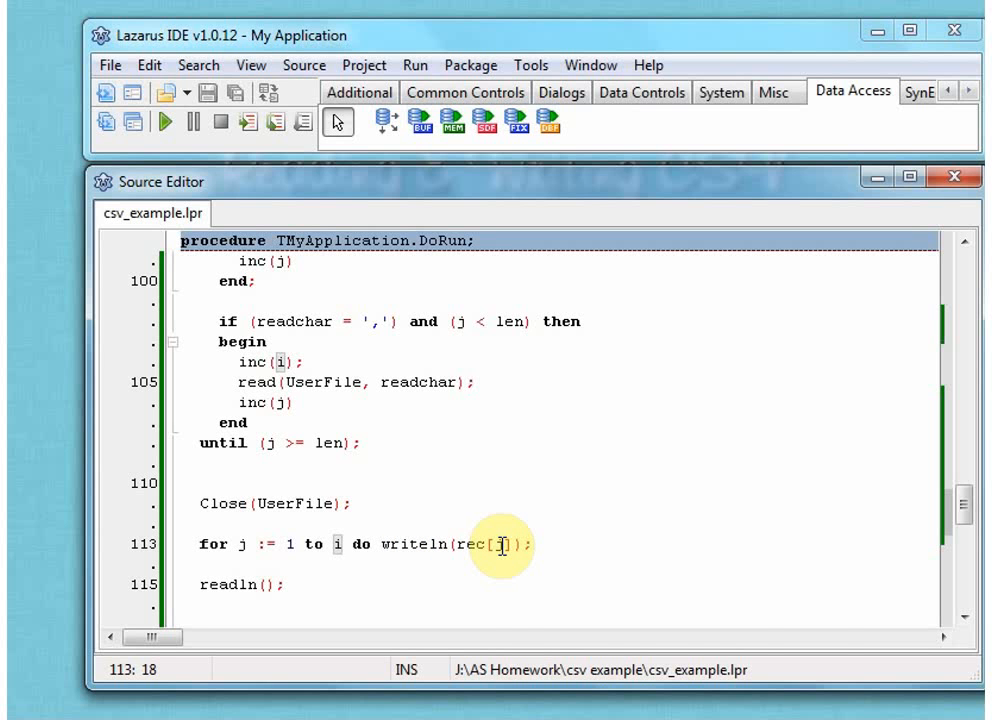
mouse_move(502, 545)
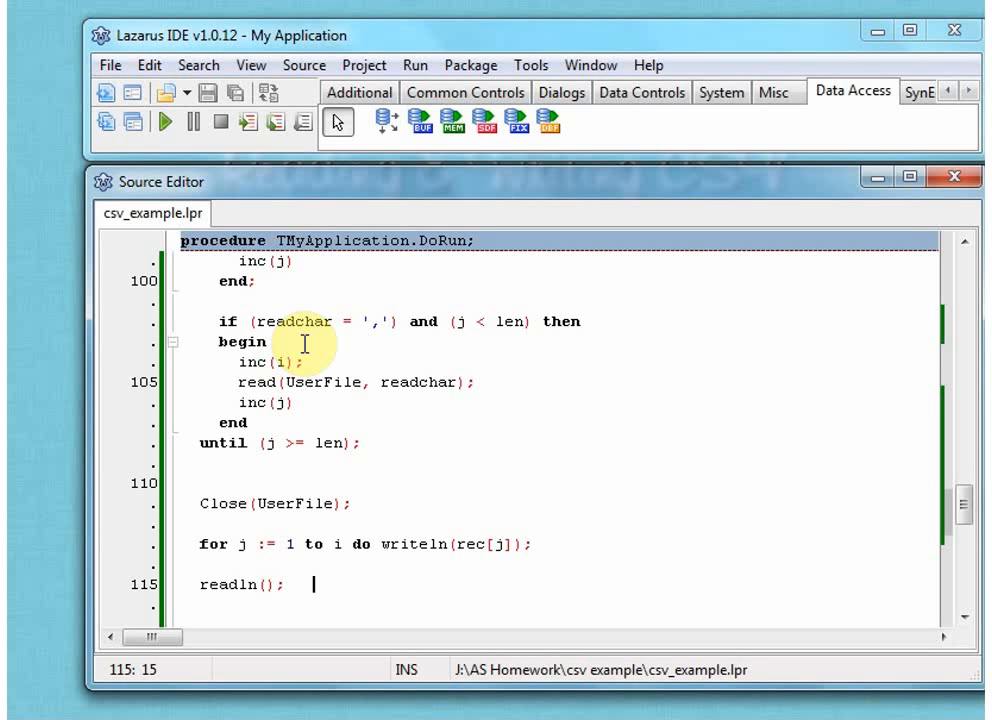
click(170, 122)
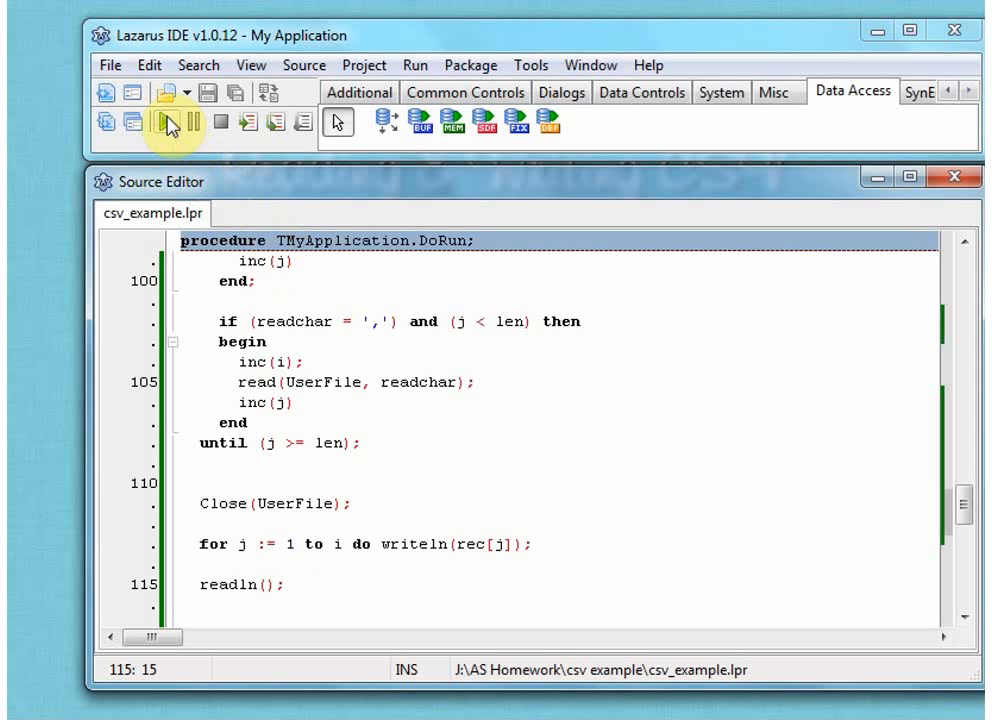
Run csv_example, enter bill and ted, and answer Y for another record.
click(145, 122)
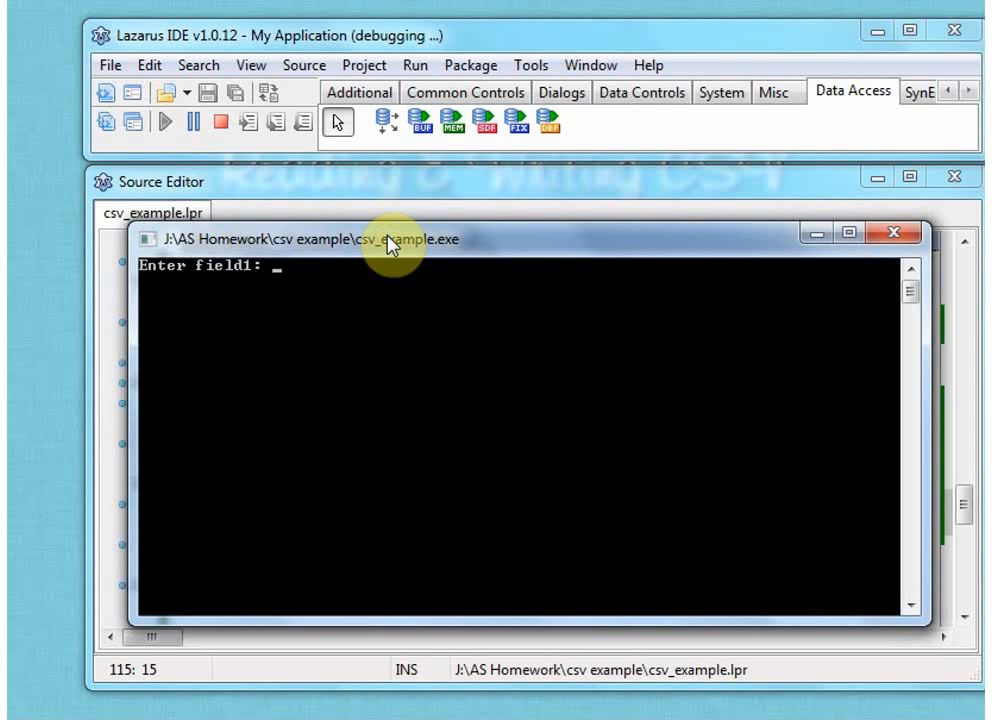
text(bill)
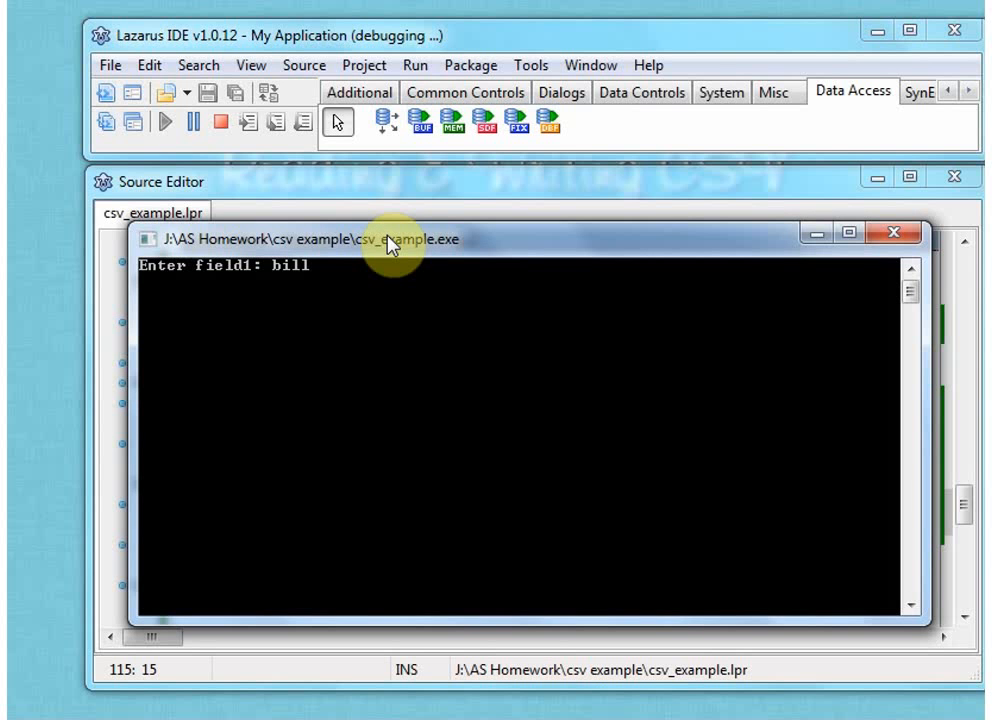
text(ter field2: t)
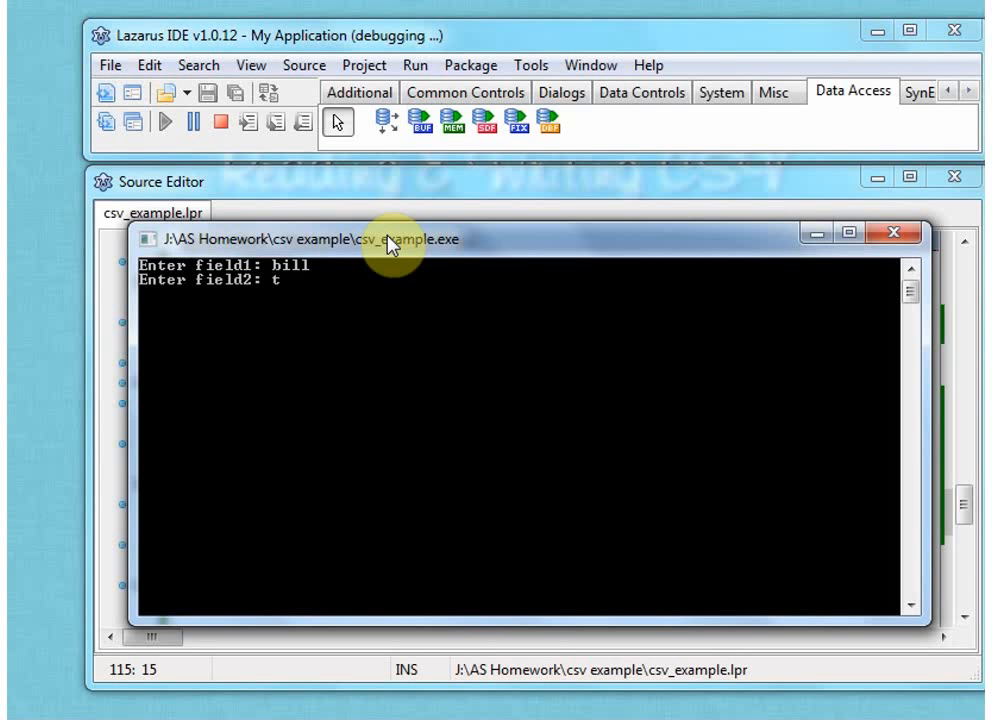
text(ed)
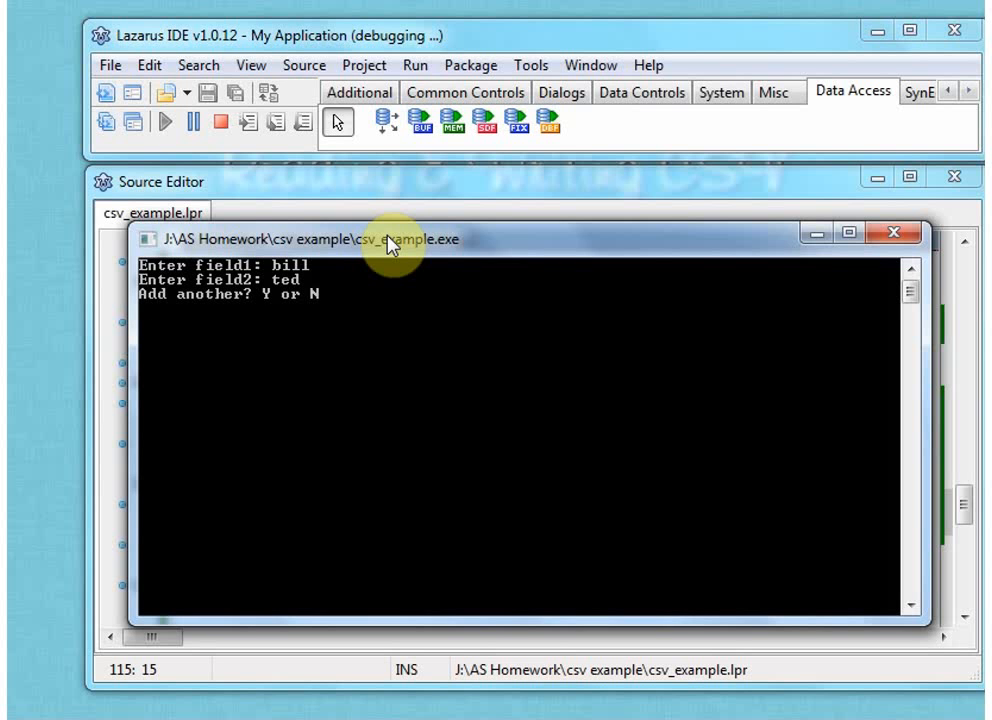
text(Y)
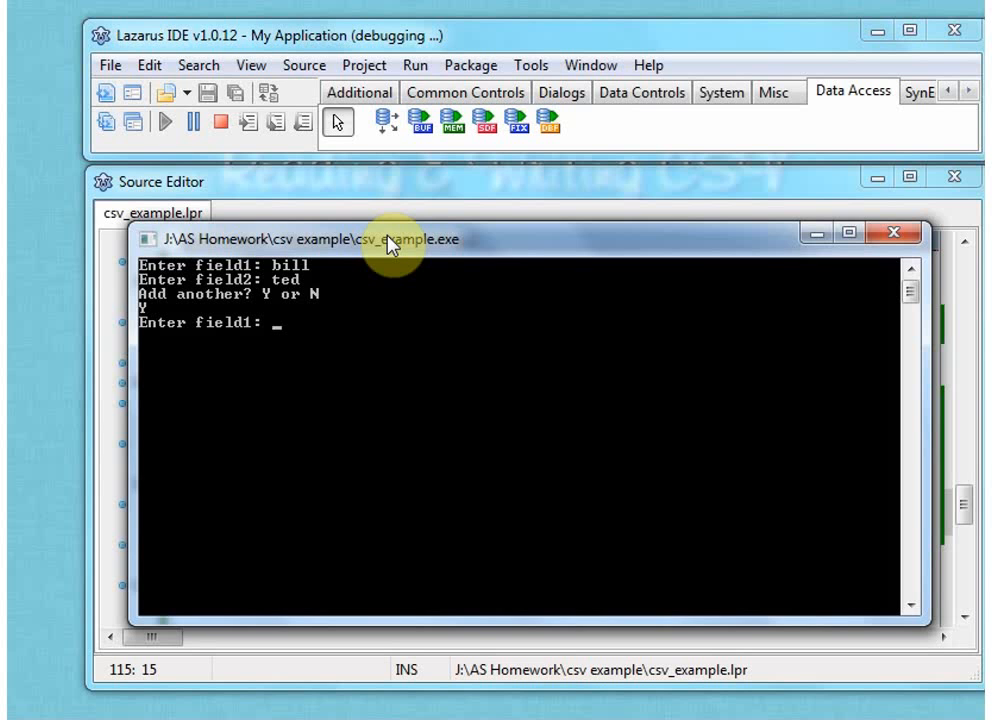
Enter Fred and Smith, answer N, then close the console and dismiss Execution stopped.
text(Fred)
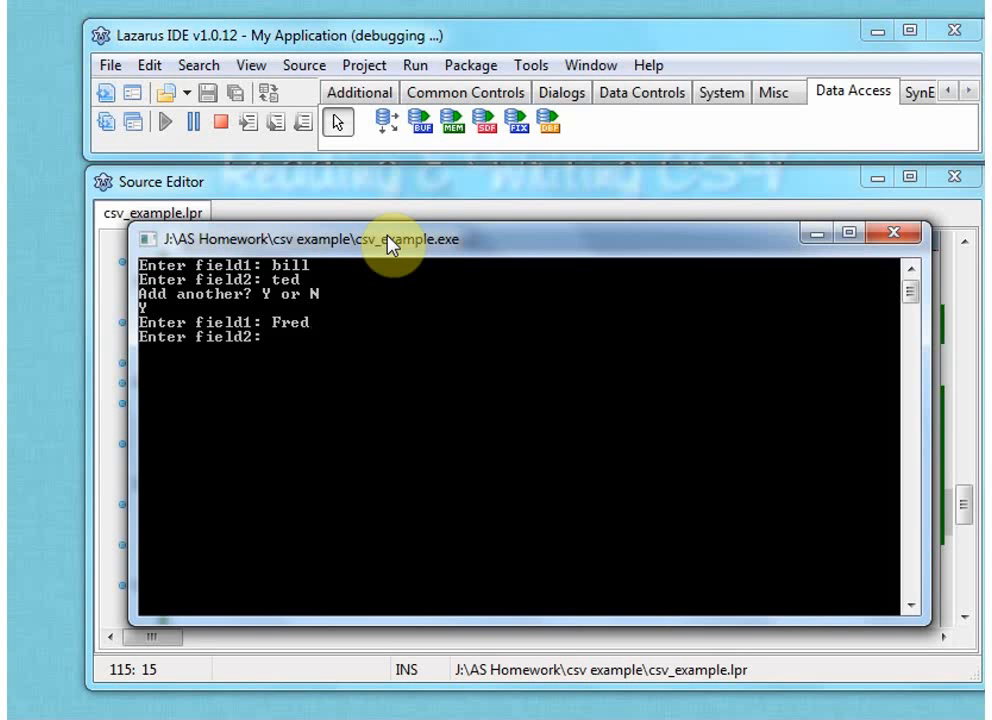
text(Smith)
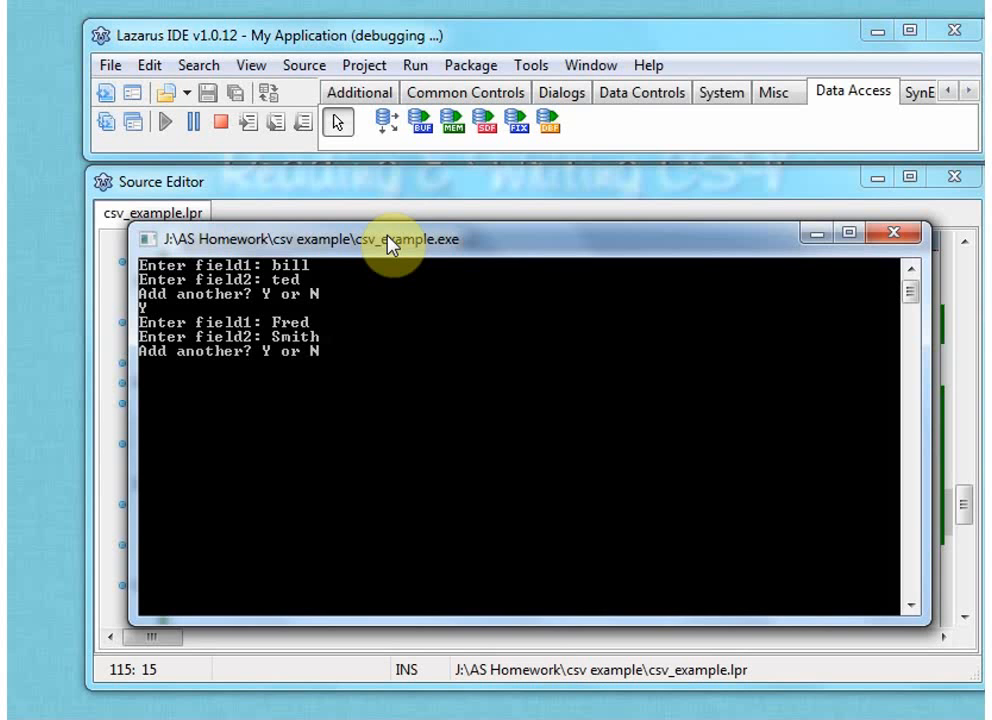
text(N)
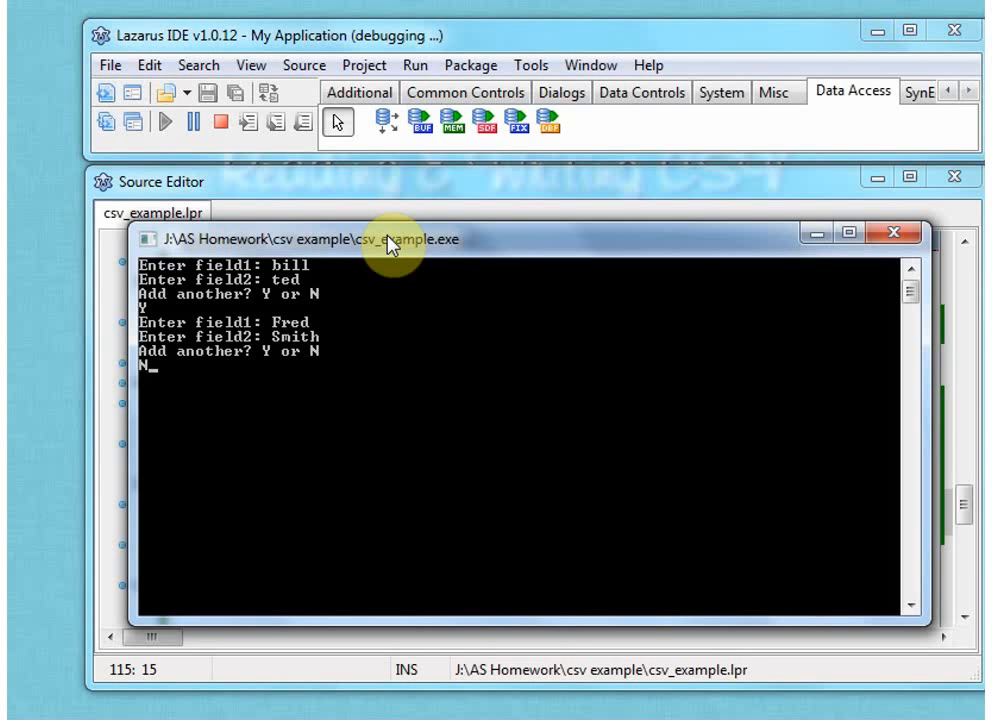
key(Return)
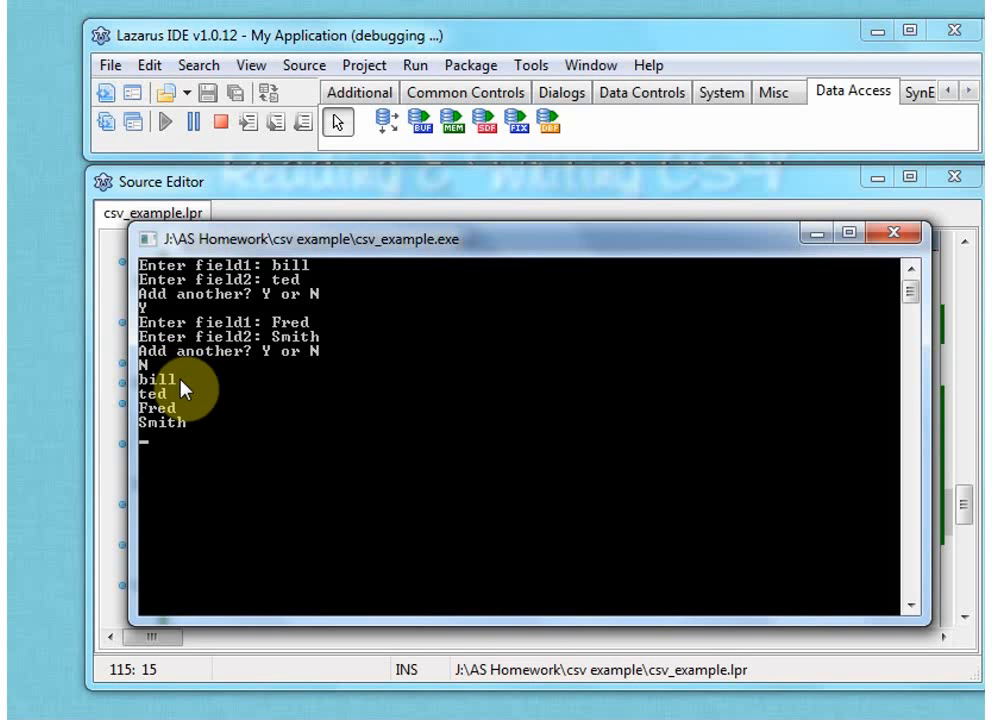
mouse_move(195, 428)
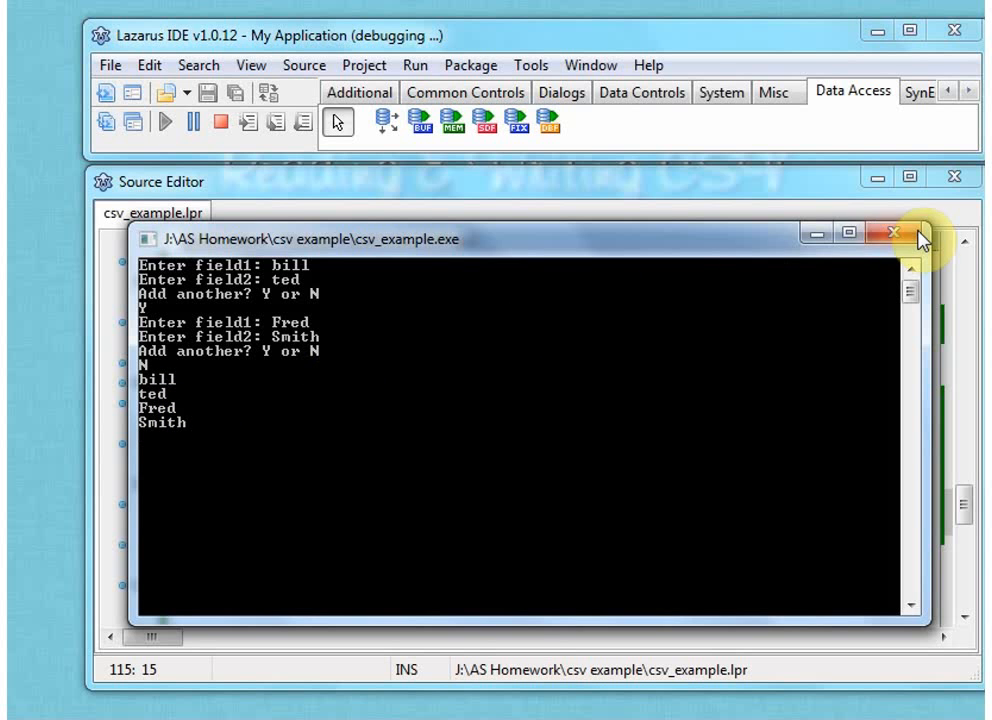
click(881, 232)
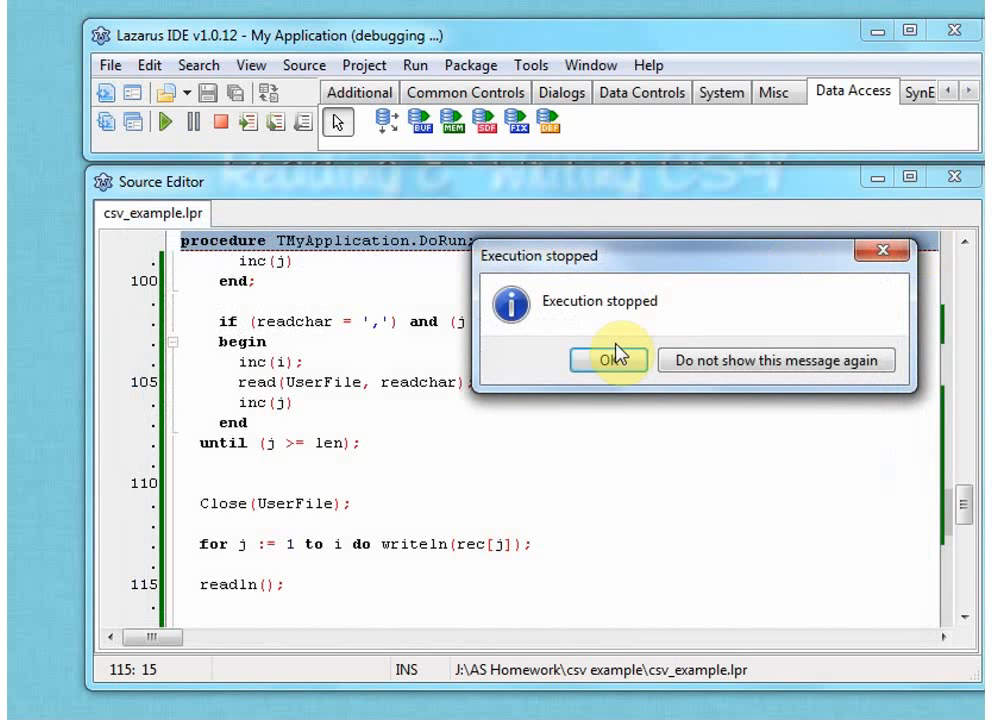
click(608, 360)
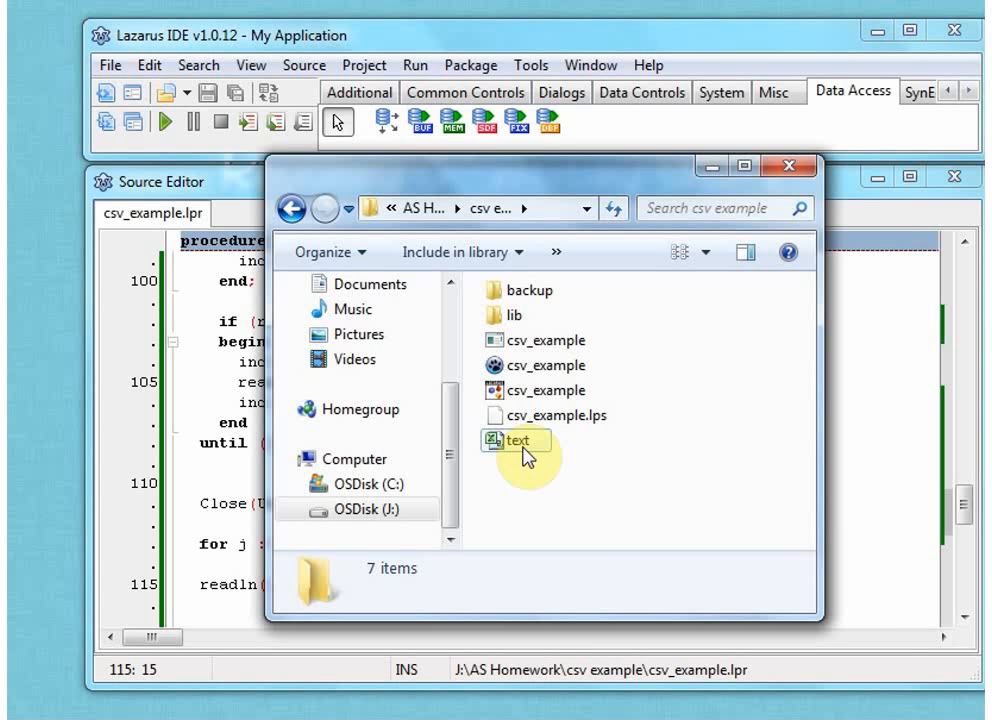
Open text.csv in Excel, check bill in cell A1, then close Excel.
double_click(517, 440)
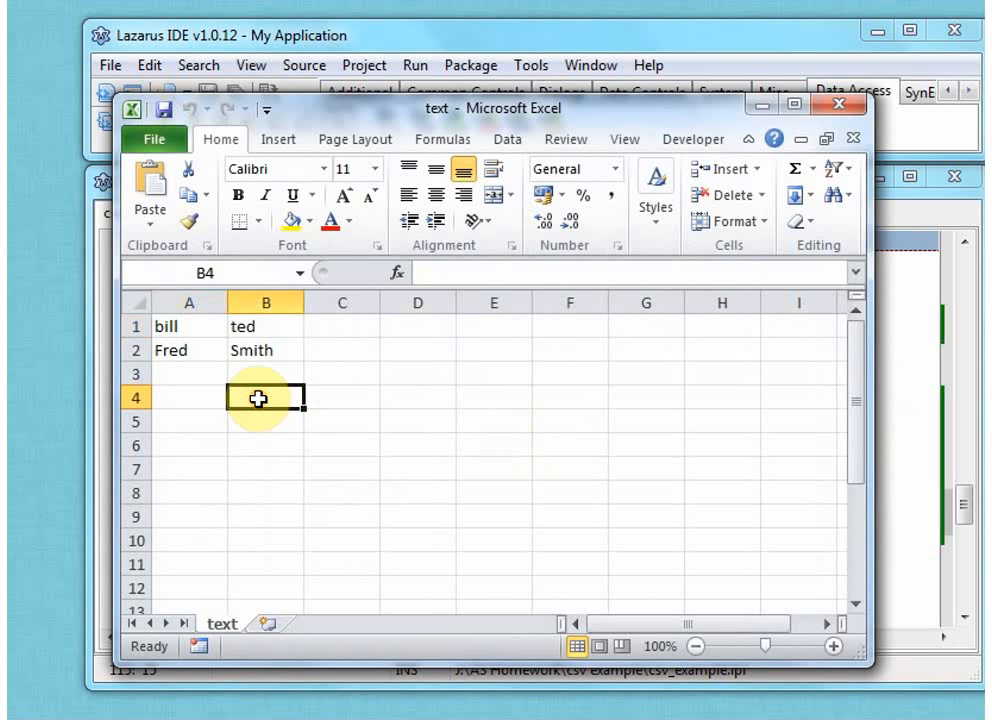
click(188, 326)
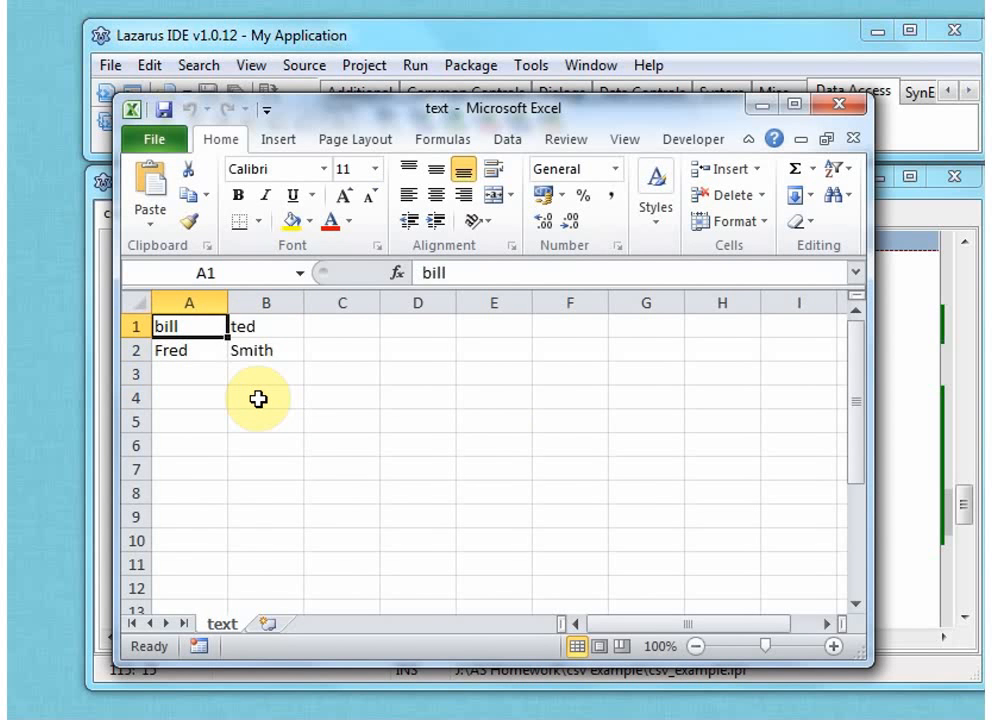
click(265, 398)
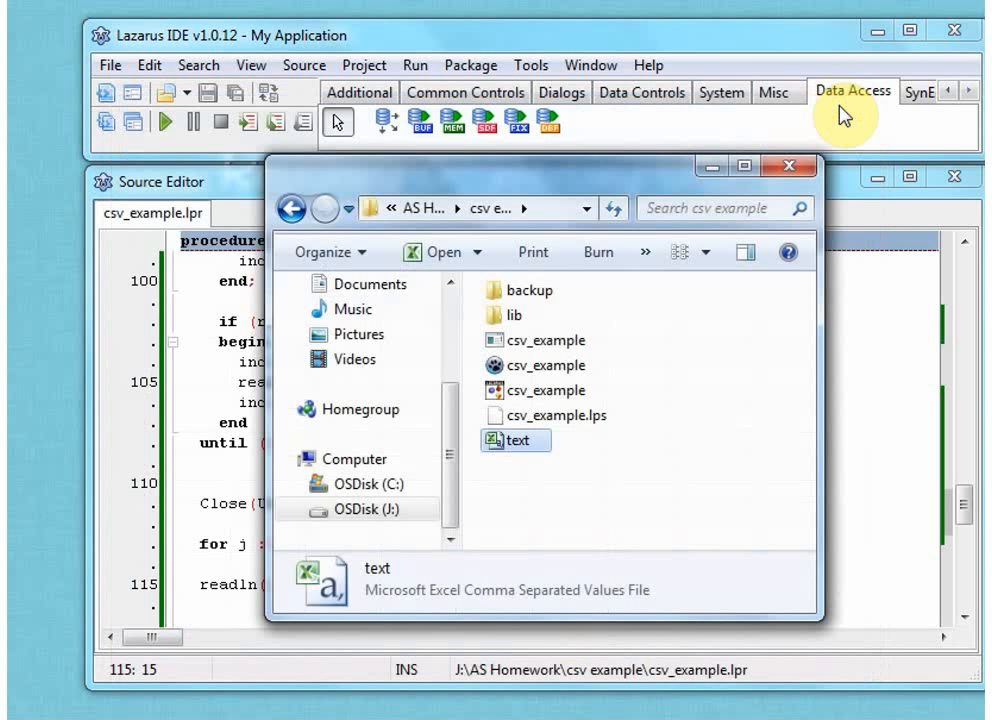
mouse_move(845, 115)
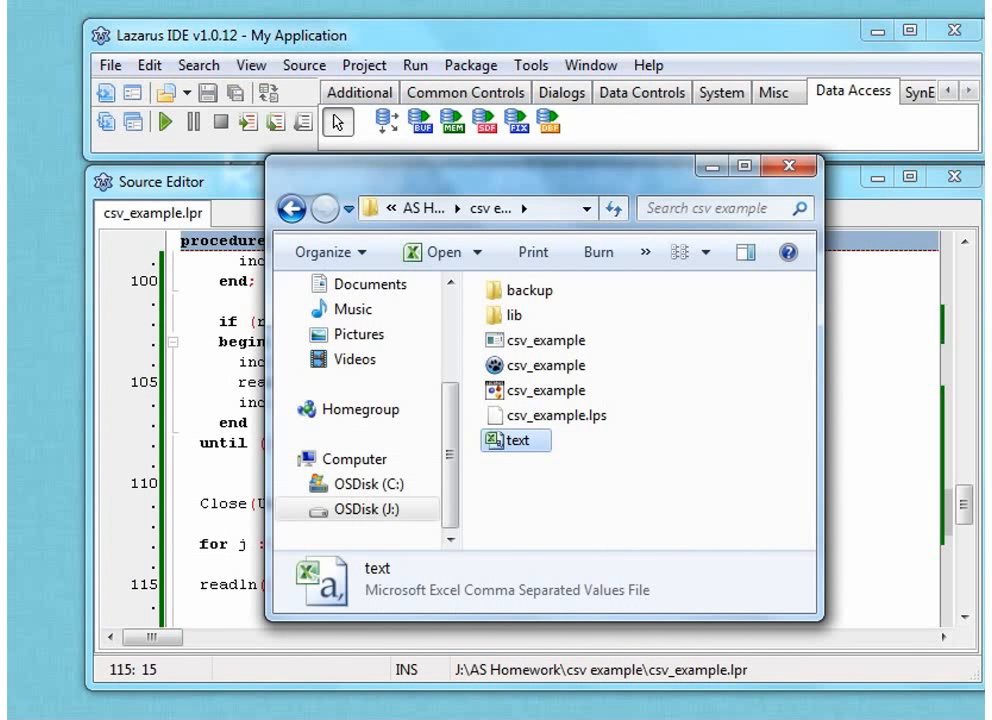